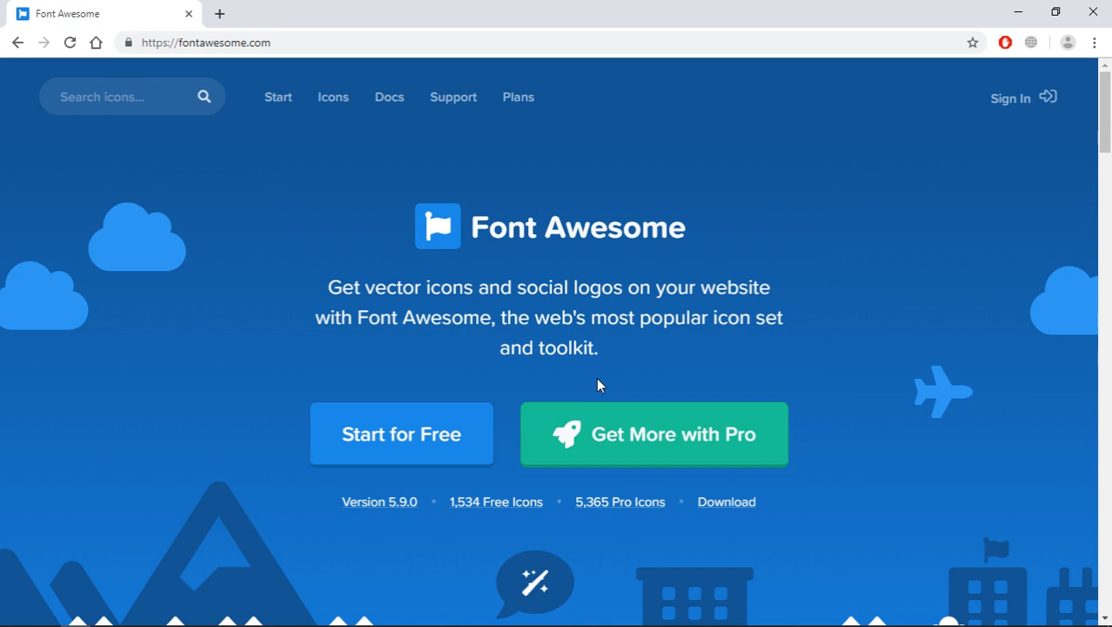
pyautogui.moveTo(598, 383)
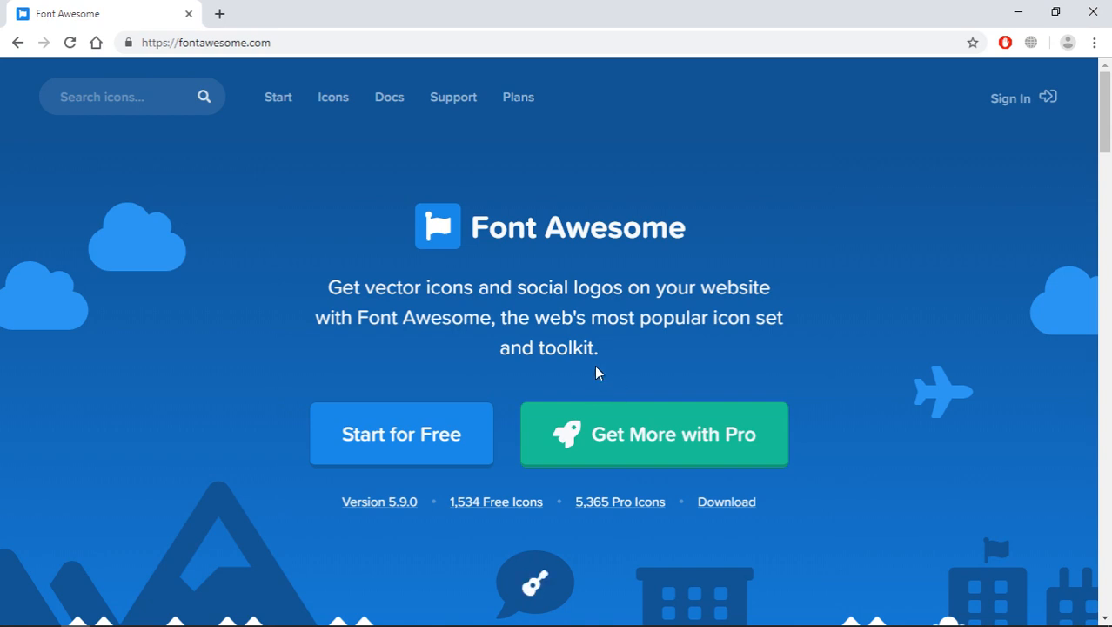
# Step: Open Font Awesome's Start page and scroll to the Other Ways to Use download options
pyautogui.scroll(-3)
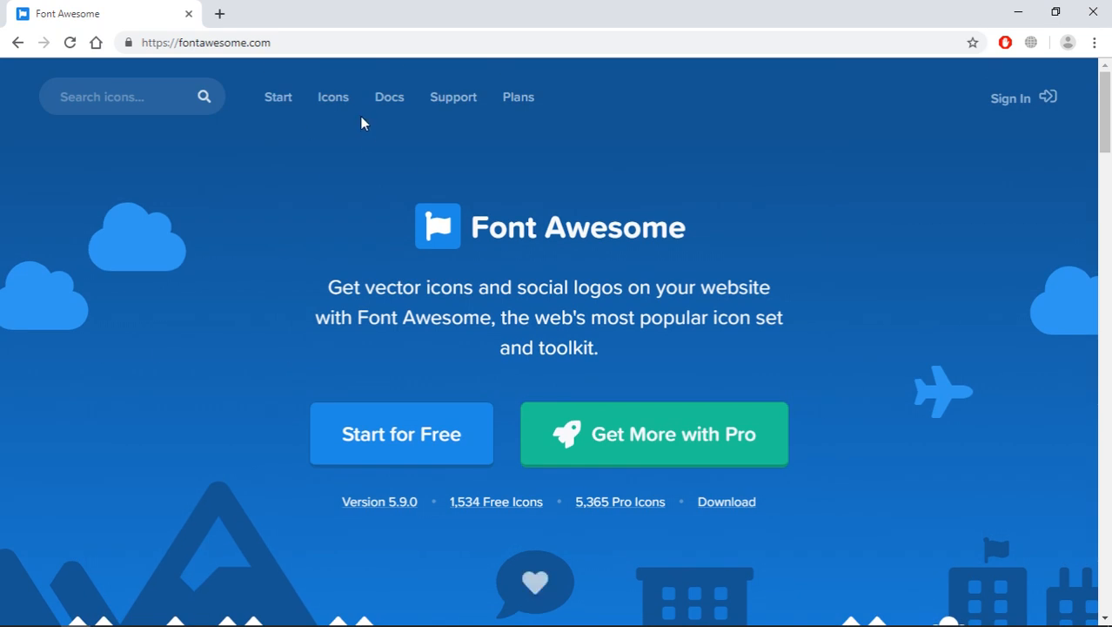
pyautogui.click(401, 433)
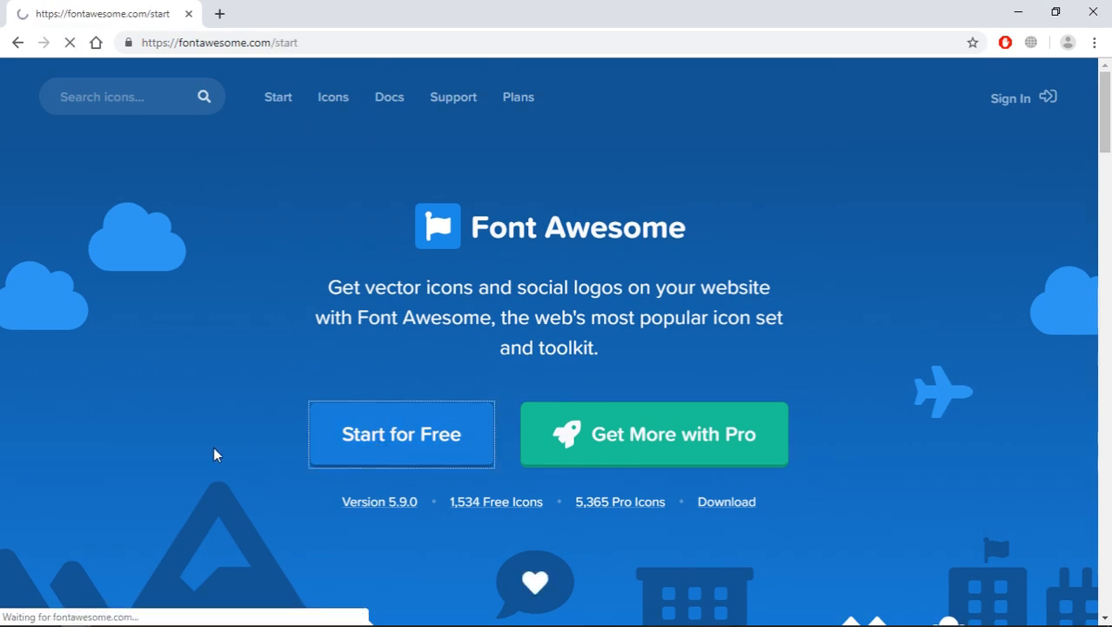
pyautogui.click(402, 434)
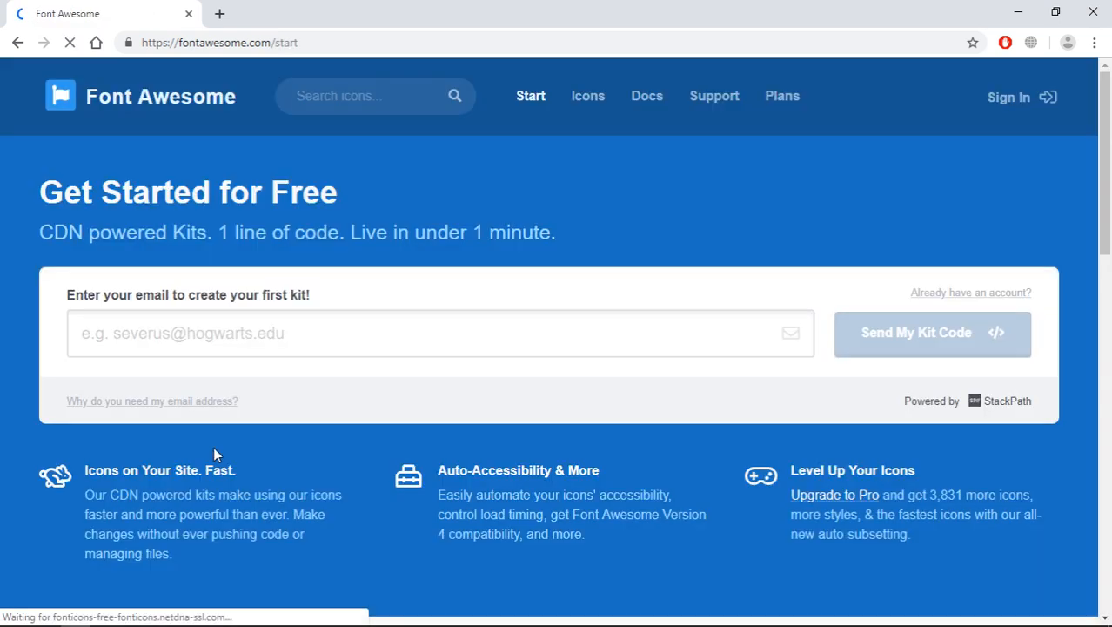
pyautogui.scroll(-3)
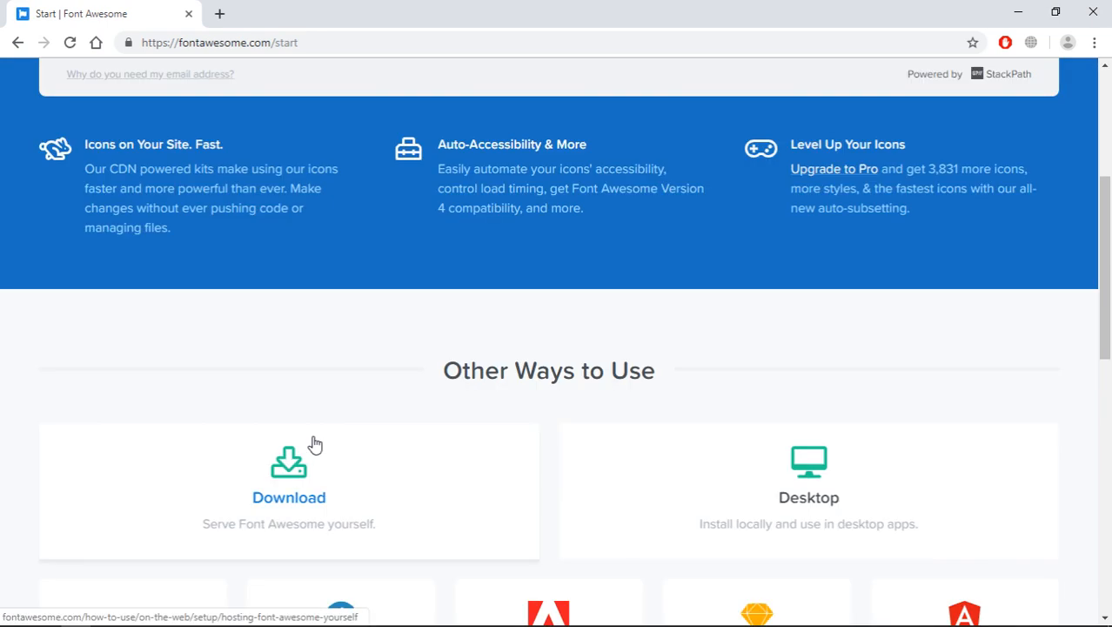
pyautogui.scroll(-3)
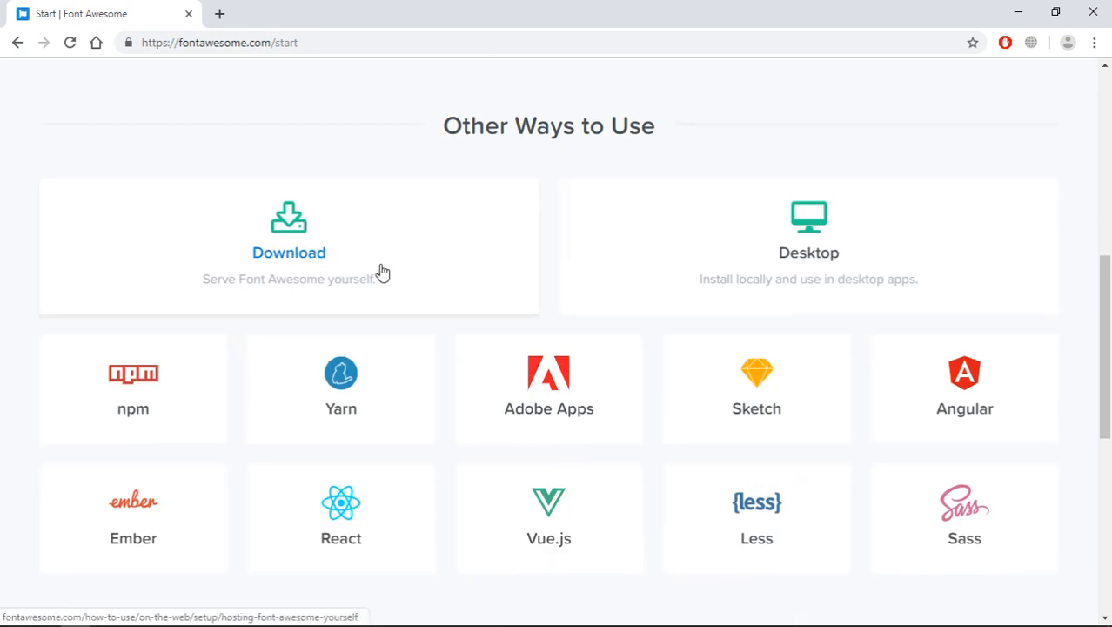
pyautogui.moveTo(302, 256)
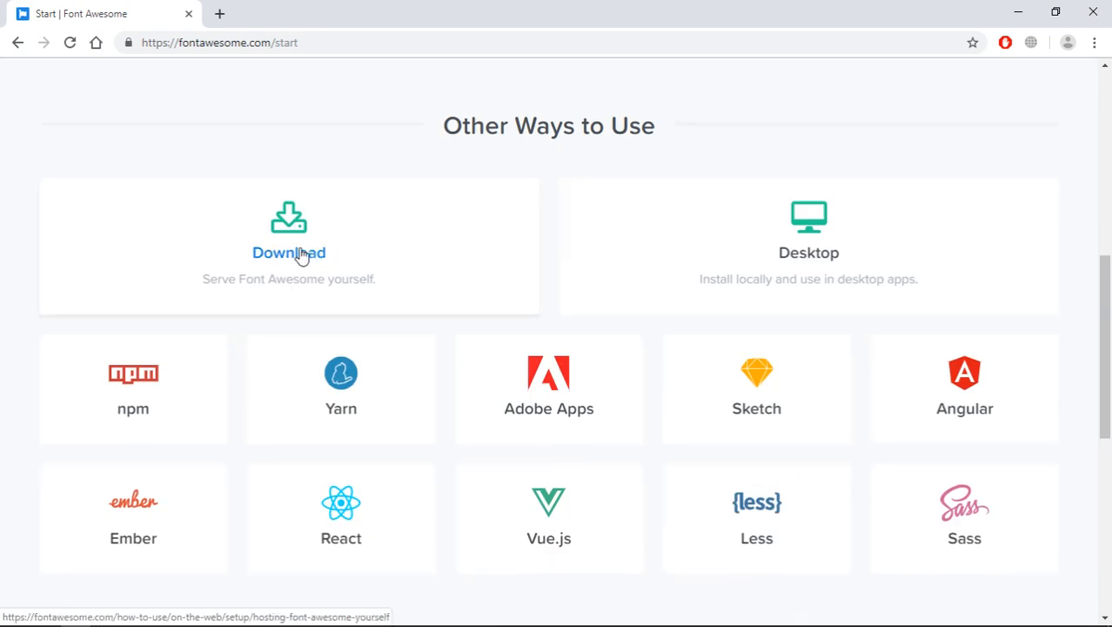
# Step: Download Font Awesome Free for the Web and review the Using Web Fonts with CSS section
pyautogui.click(288, 252)
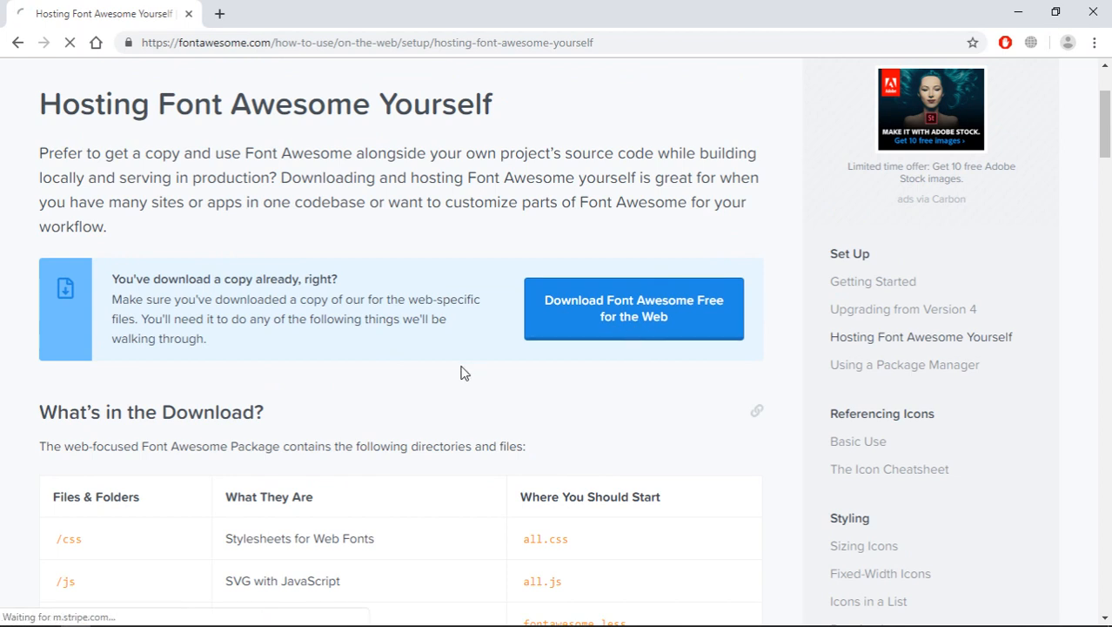
pyautogui.click(634, 308)
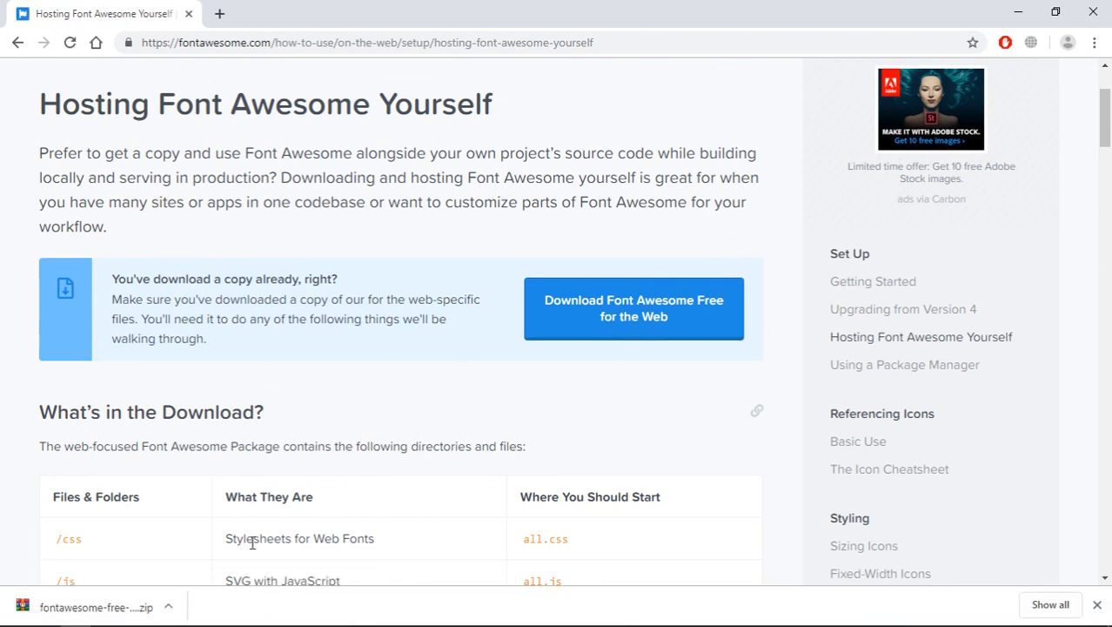
pyautogui.scroll(-3)
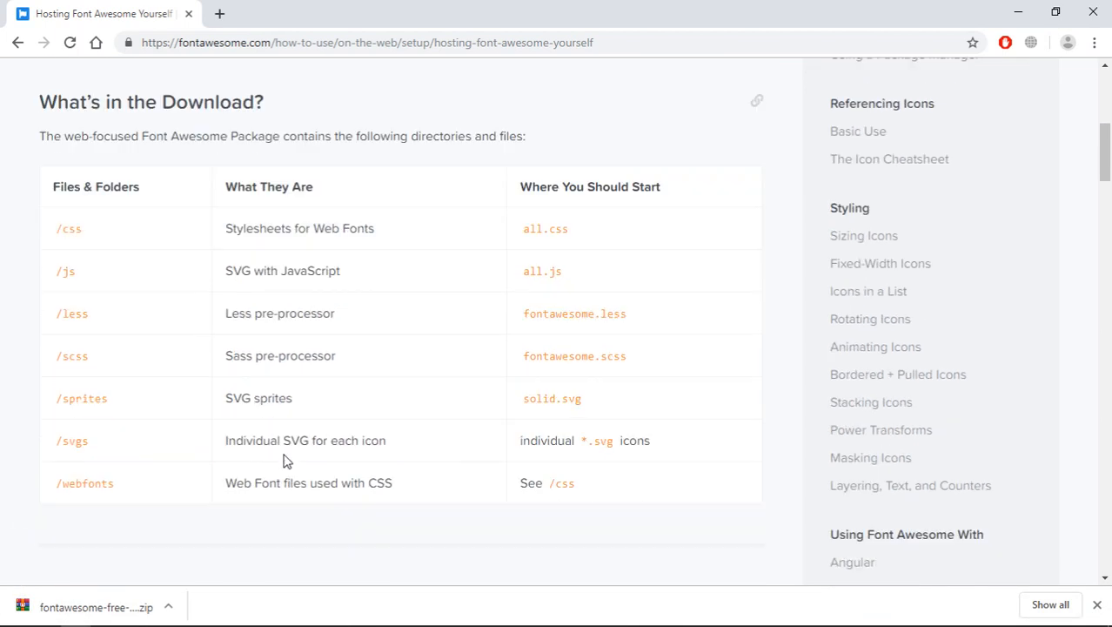
pyautogui.scroll(-3)
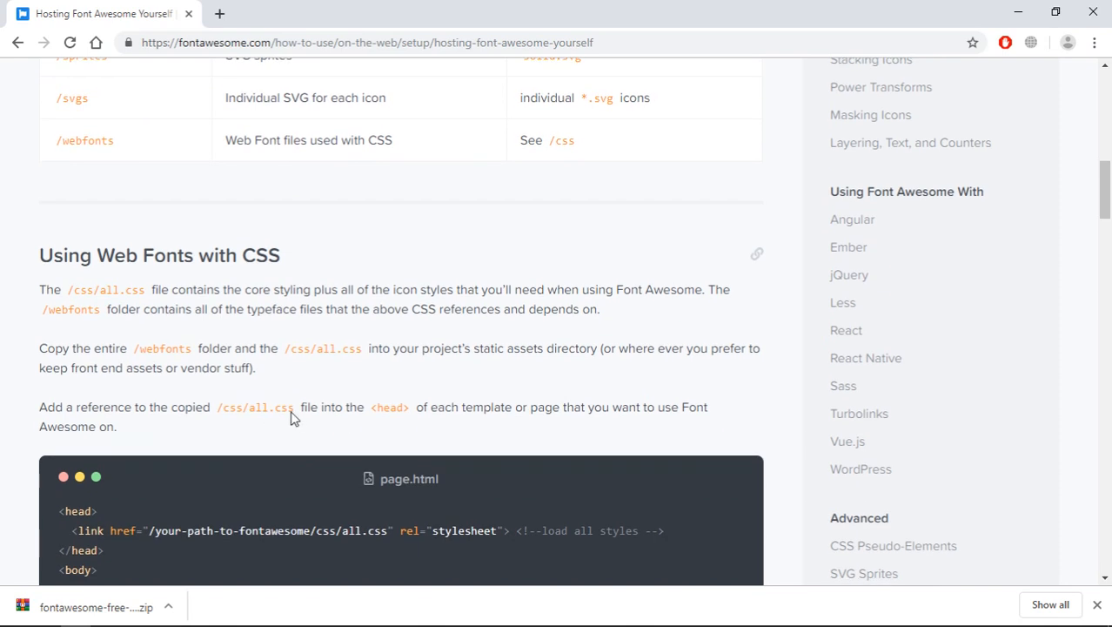
pyautogui.scroll(-3)
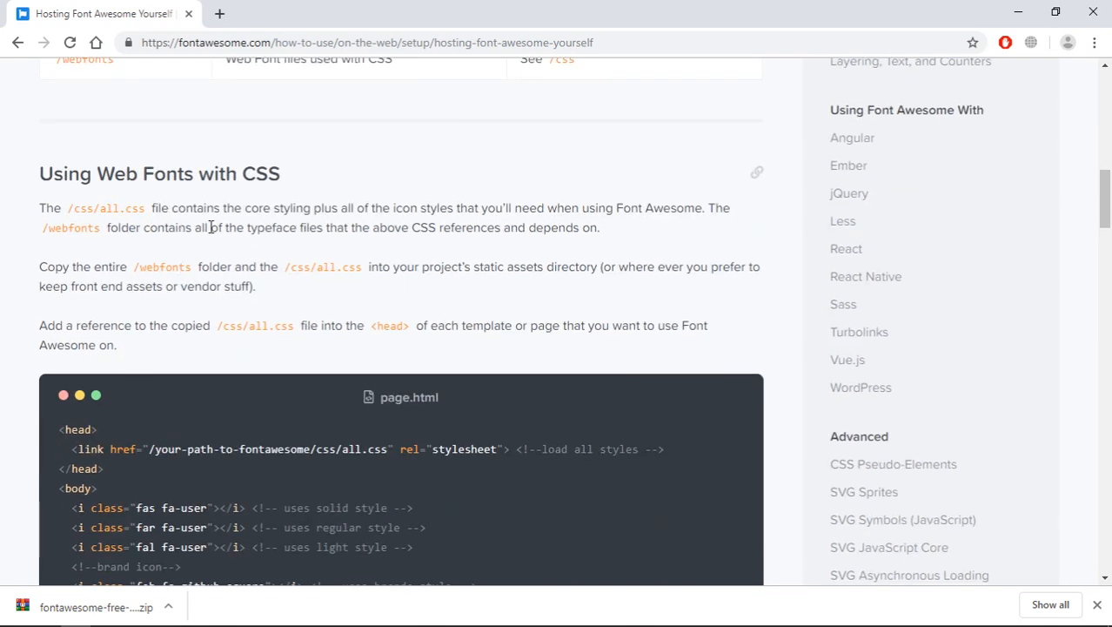
pyautogui.moveTo(101, 208)
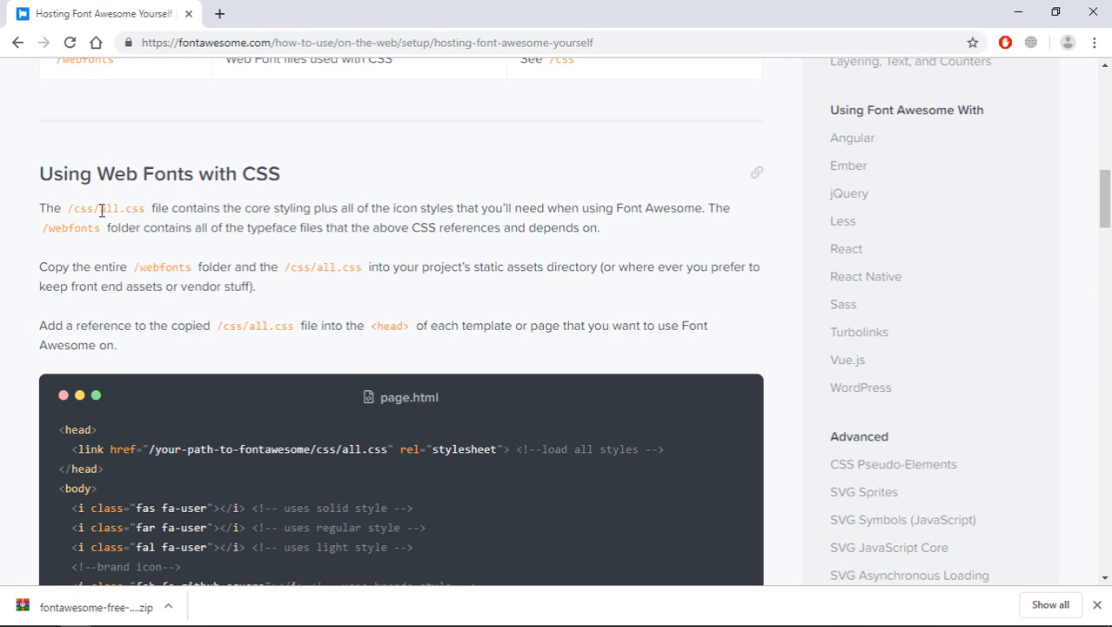
pyautogui.doubleClick(121, 208)
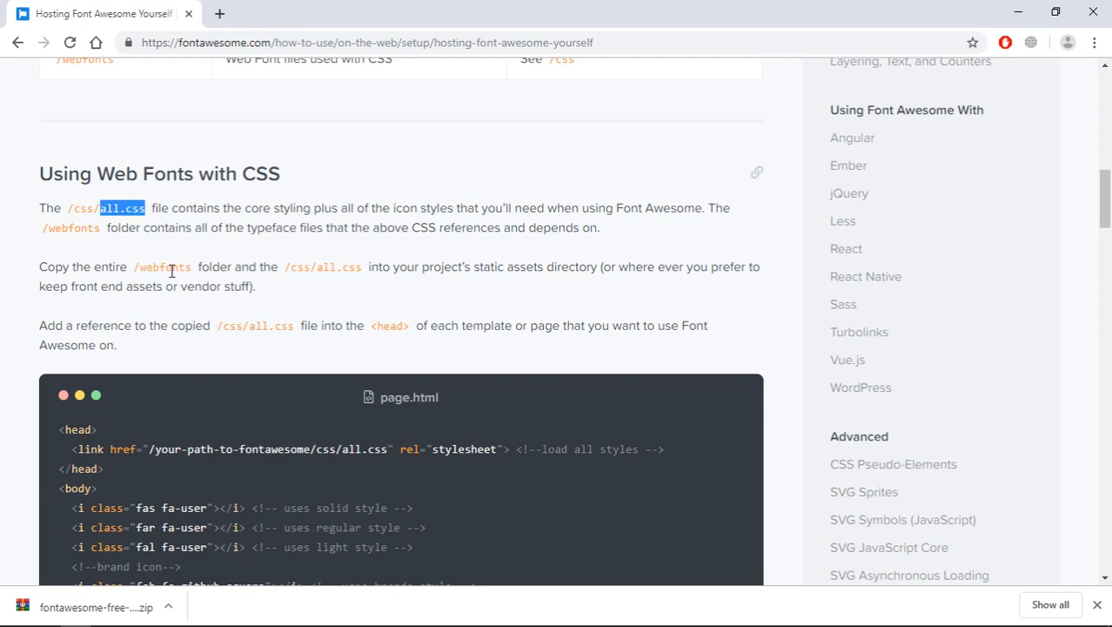
pyautogui.moveTo(218, 270)
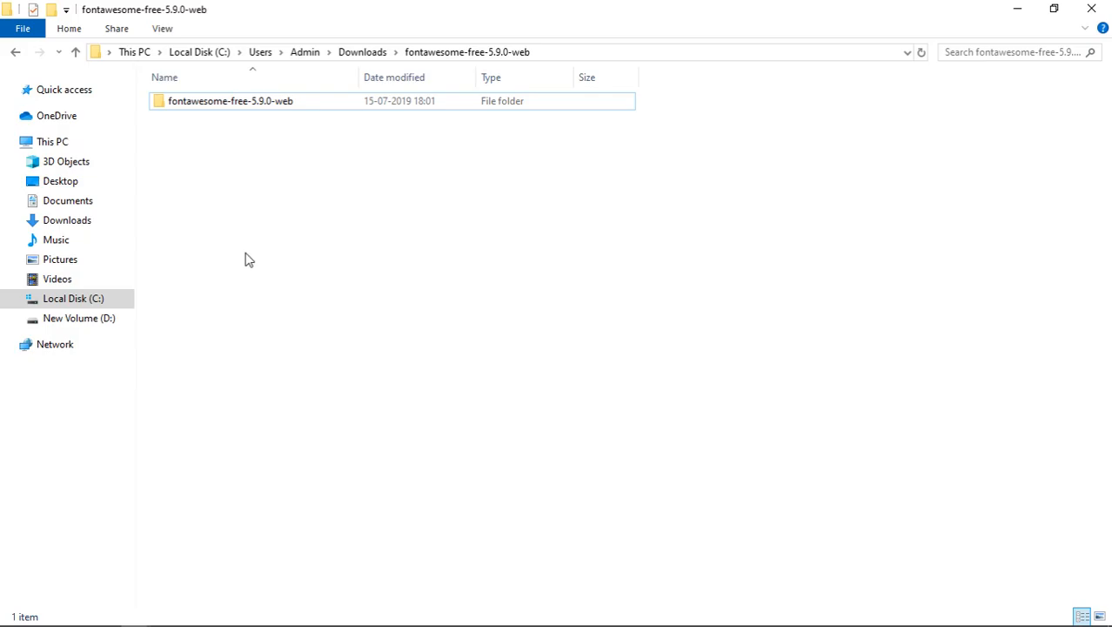
# Step: Browse into the fontawesome-free-5.9.0-web css folder and copy all.min
pyautogui.doubleClick(230, 100)
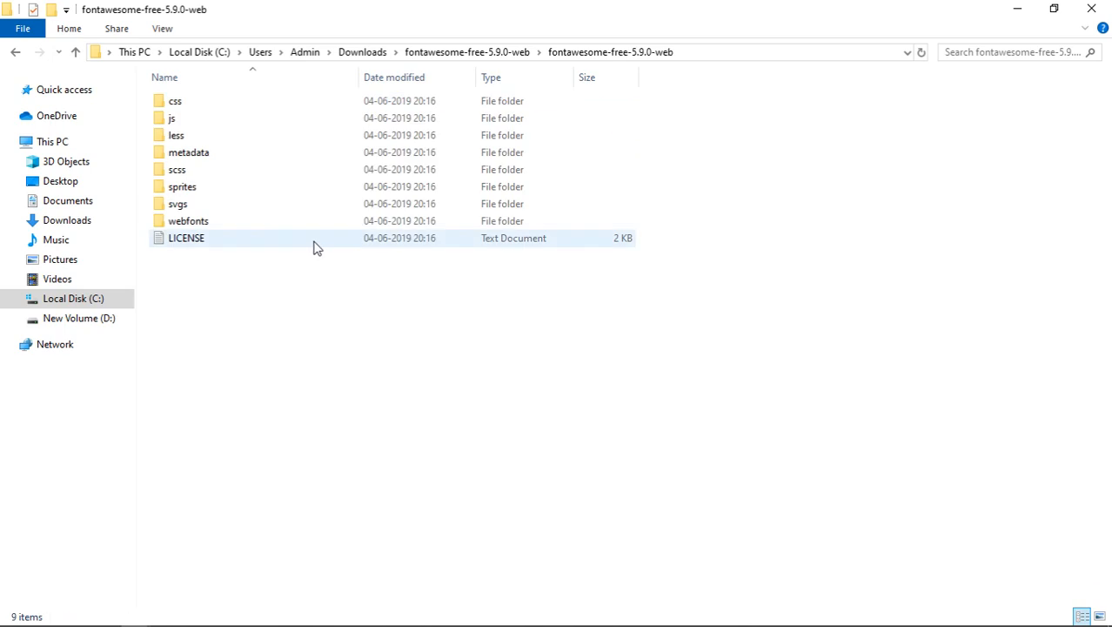
pyautogui.click(175, 100)
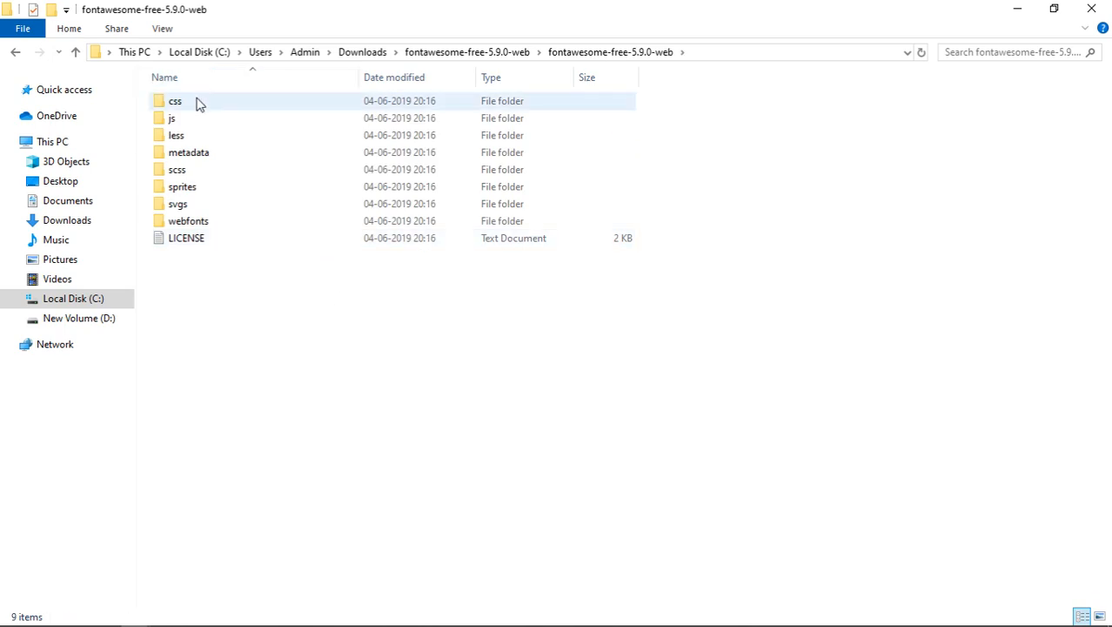
pyautogui.doubleClick(173, 100)
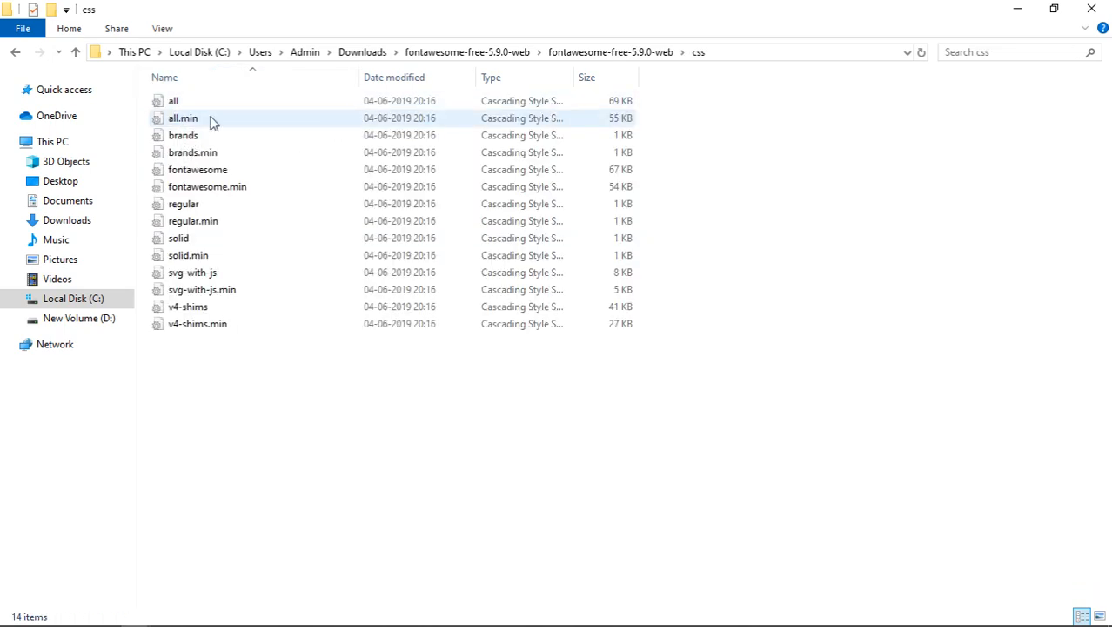
pyautogui.moveTo(186, 130)
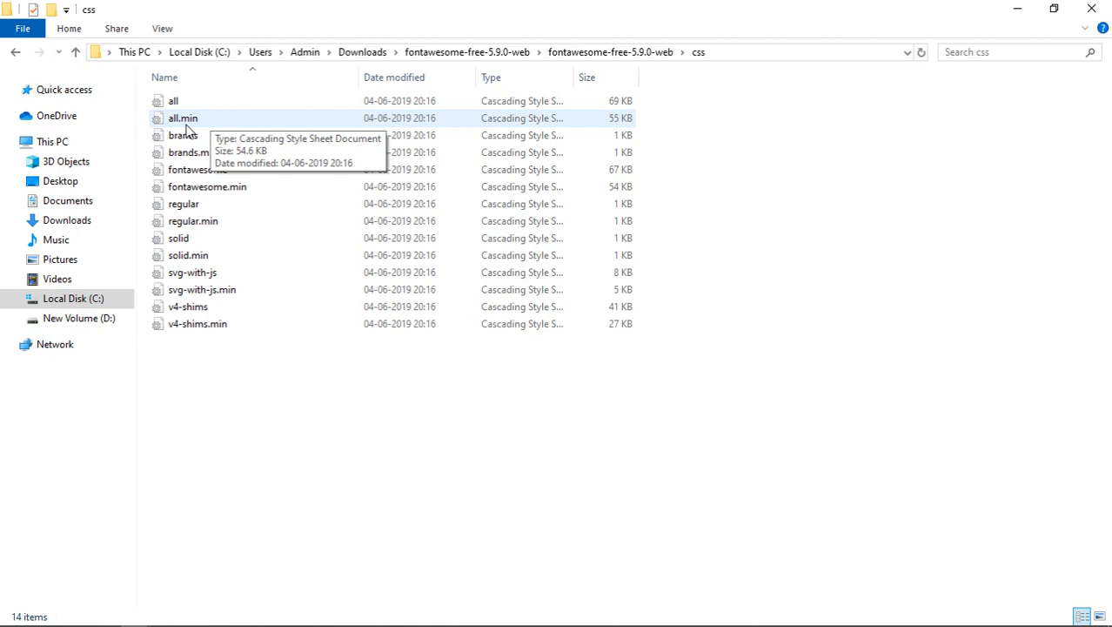
pyautogui.click(182, 118)
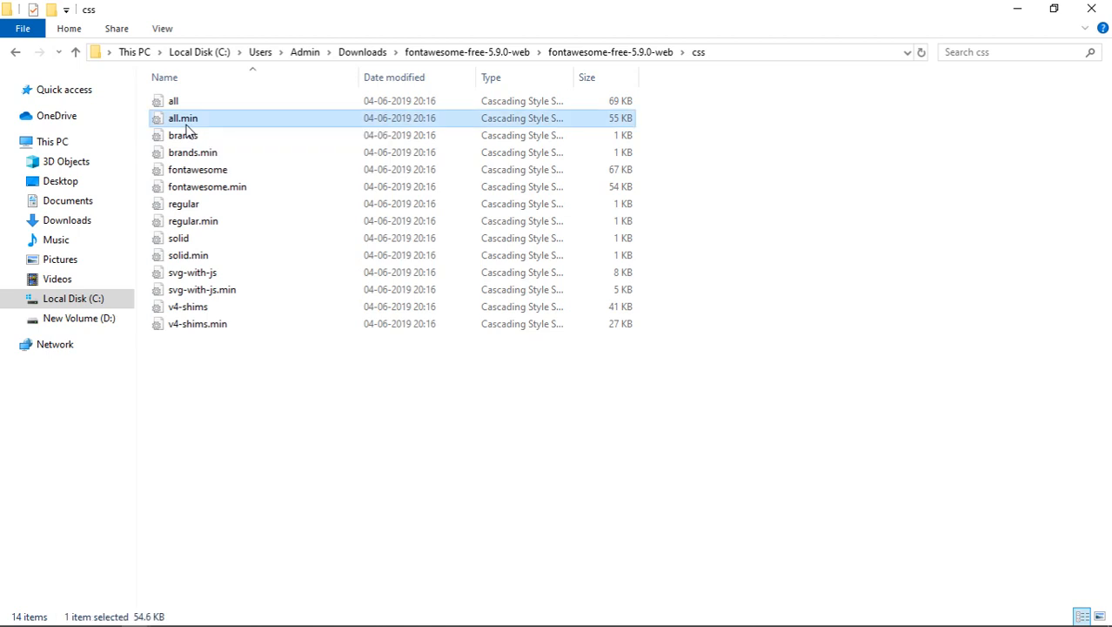
pyautogui.press('alt+tab')
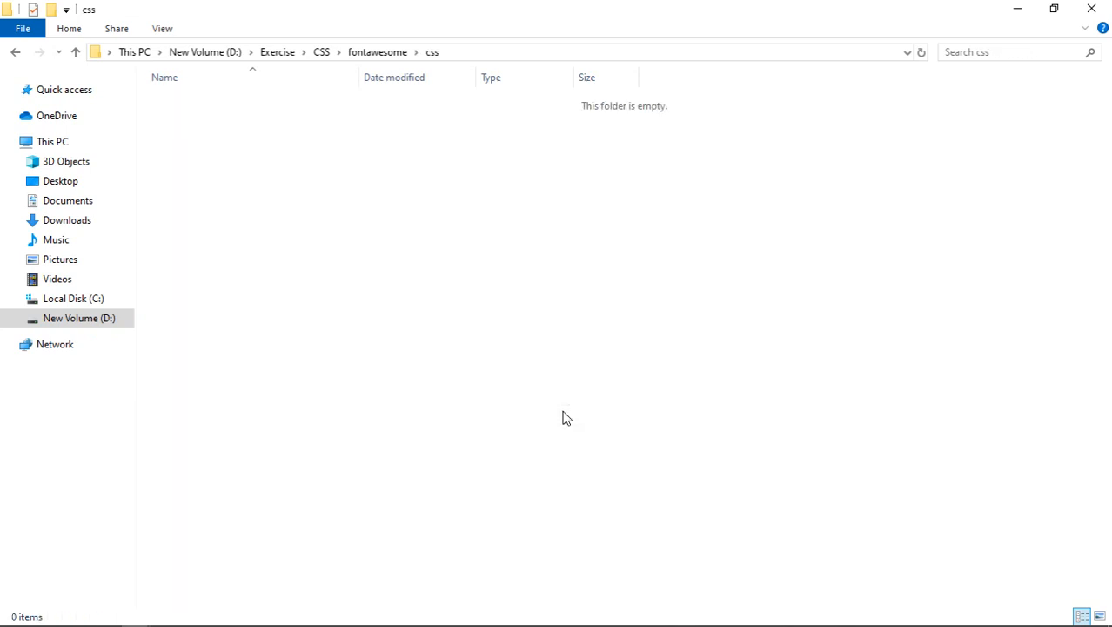
# Step: Paste all.min.css into the project css folder and reopen the package folder for webfonts
pyautogui.click(13, 55)
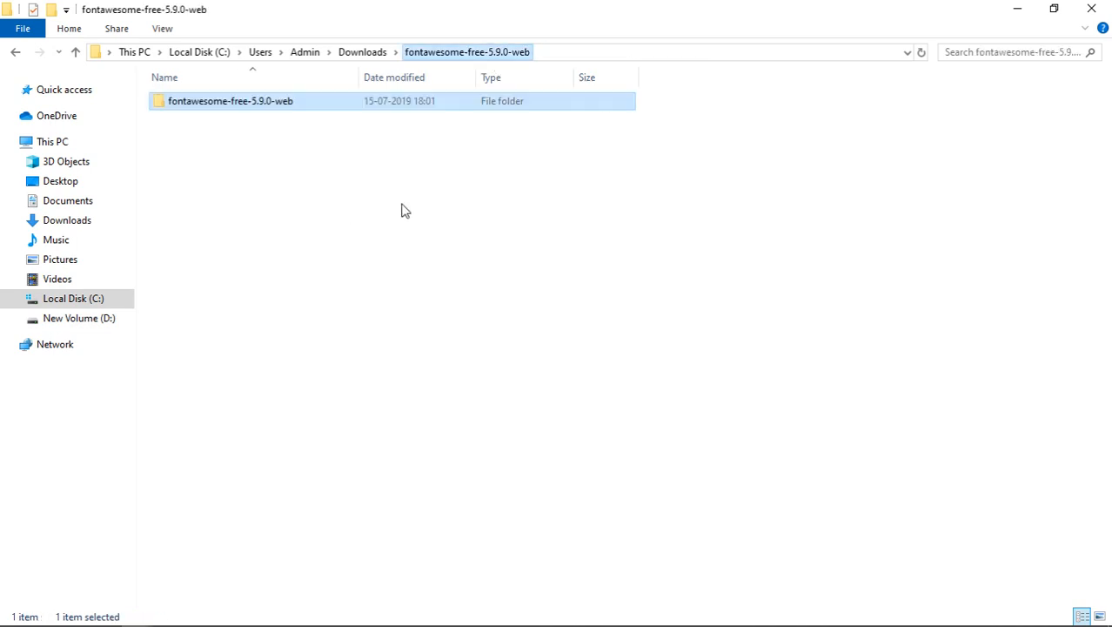
pyautogui.doubleClick(230, 101)
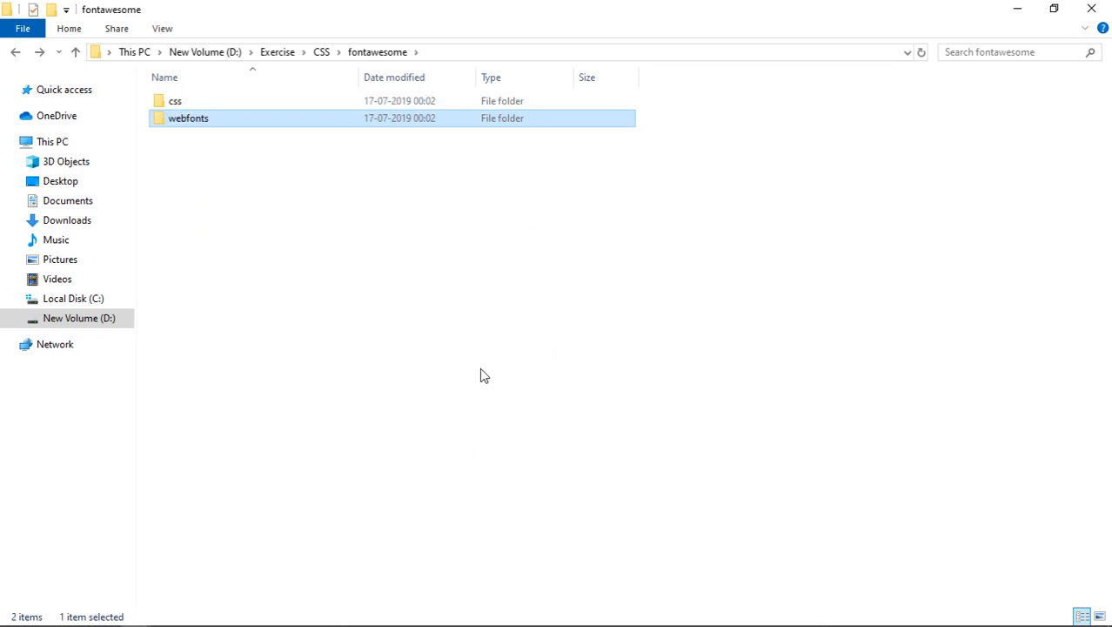
pyautogui.moveTo(694, 270)
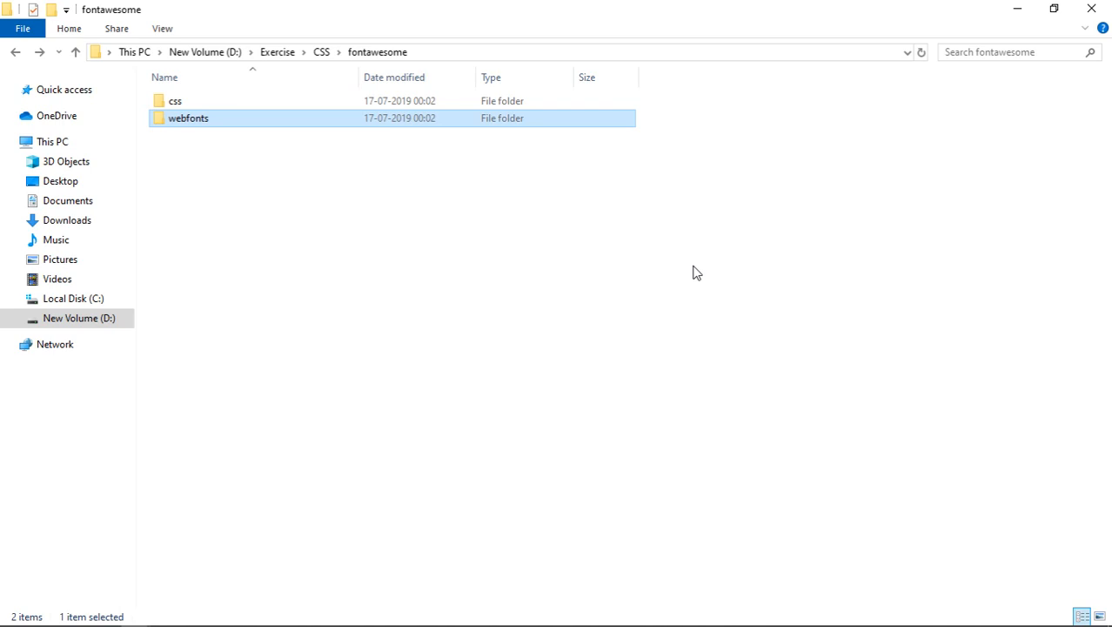
# Step: Add new files index.html and style.css to the fontawesome folder in the VS Code Explorer
pyautogui.press('Alt+Tab')
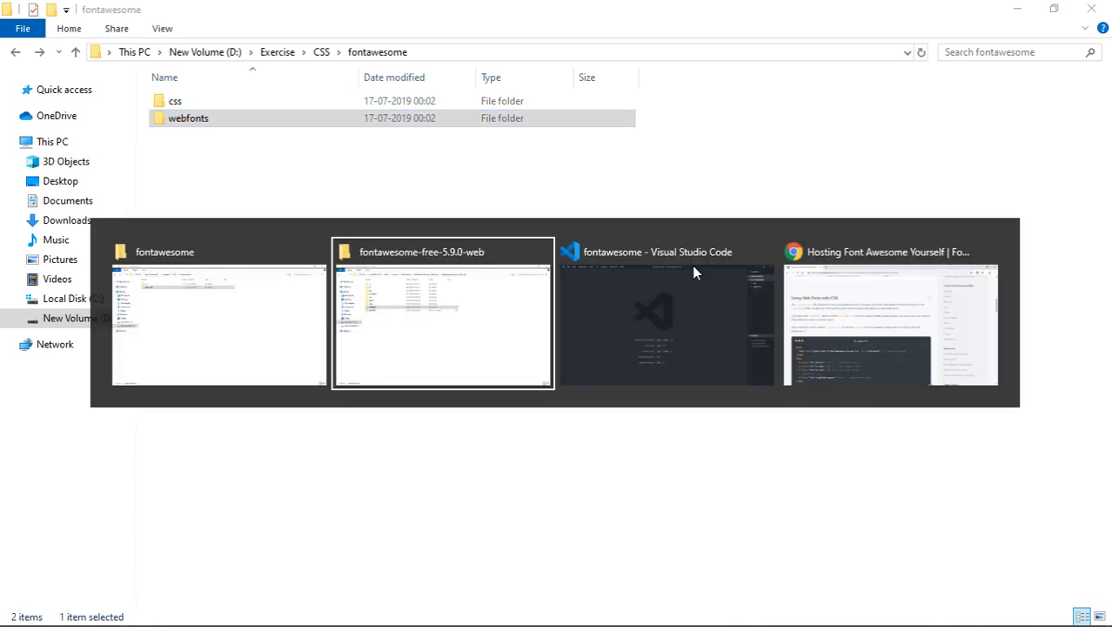
pyautogui.click(665, 313)
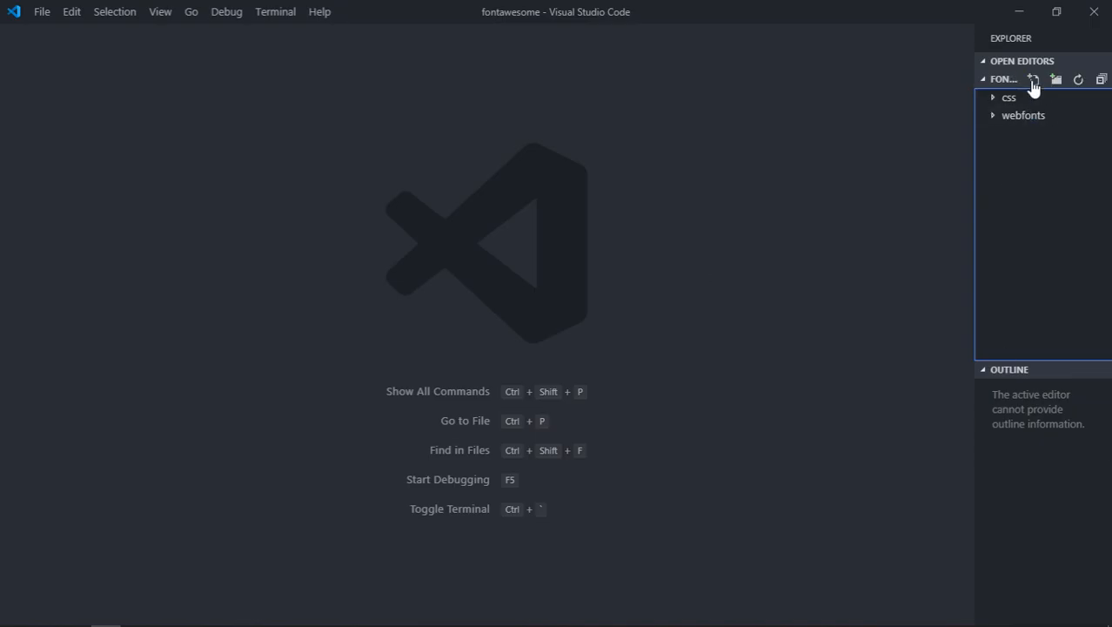
pyautogui.click(1031, 80)
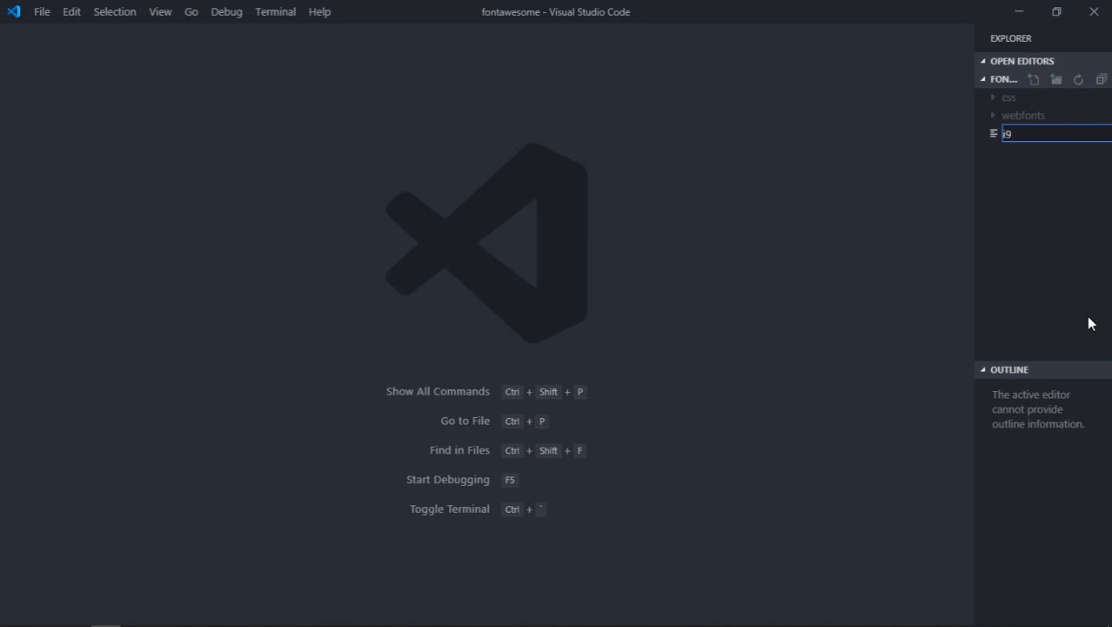
pyautogui.write('index.html')
pyautogui.write('s')
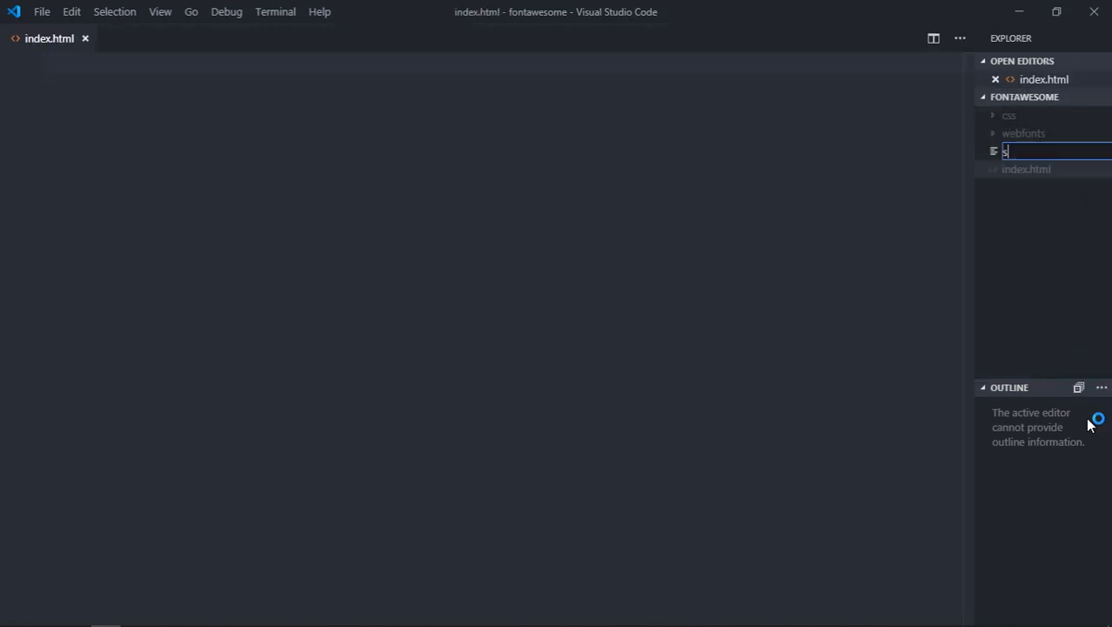
pyautogui.write('tyle.css')
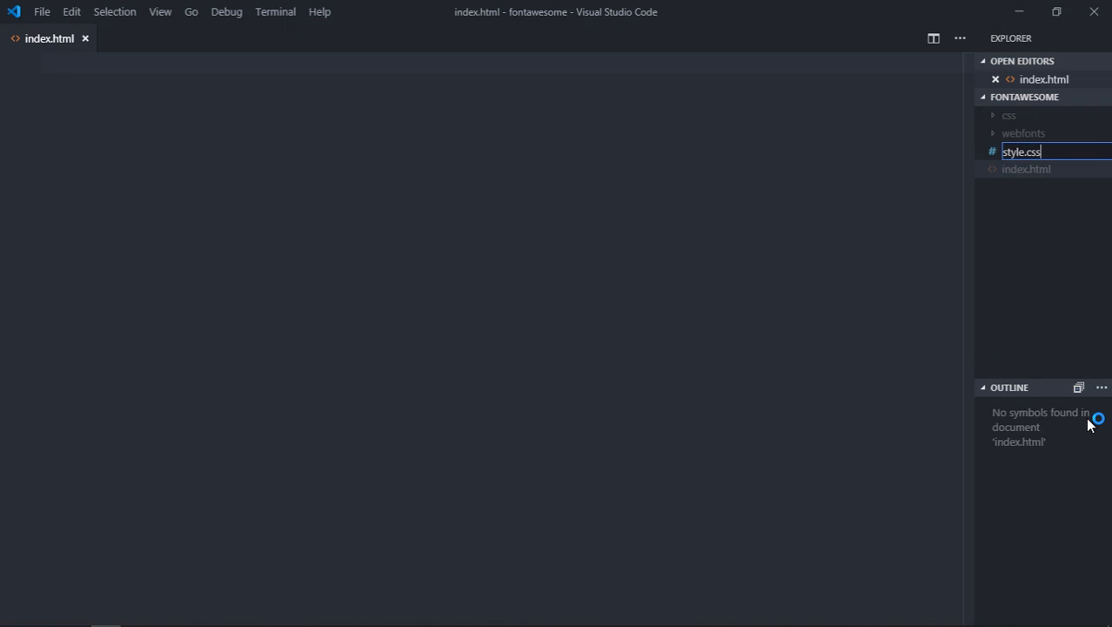
pyautogui.press('Enter')
pyautogui.write('!')
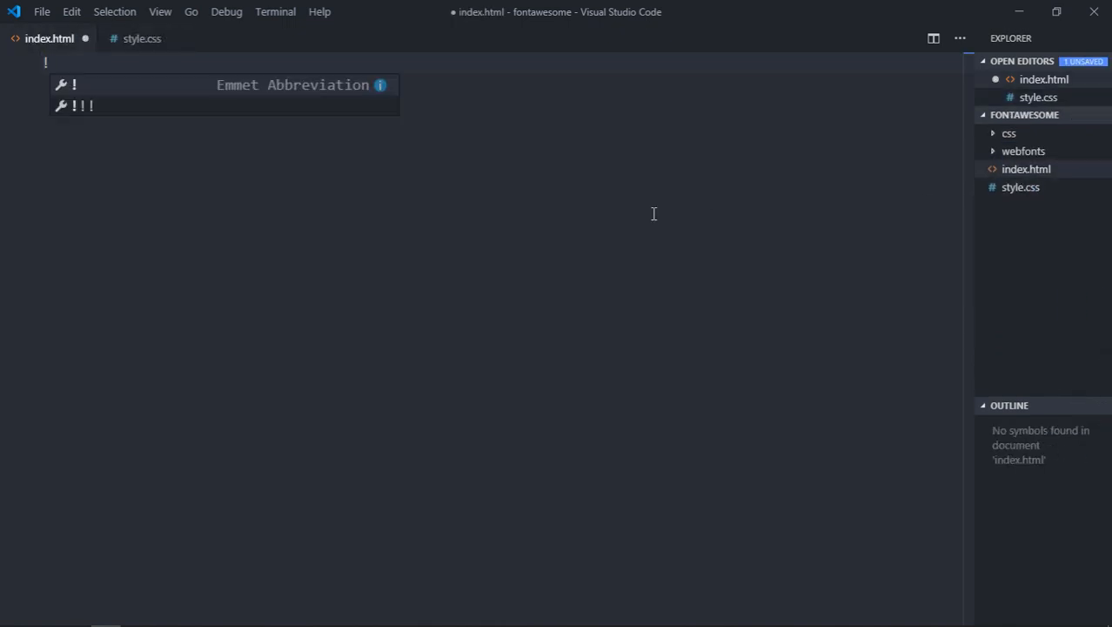
# Step: Expand the ! Emmet boilerplate and add a link to style.css in the head
pyautogui.press('Tab')
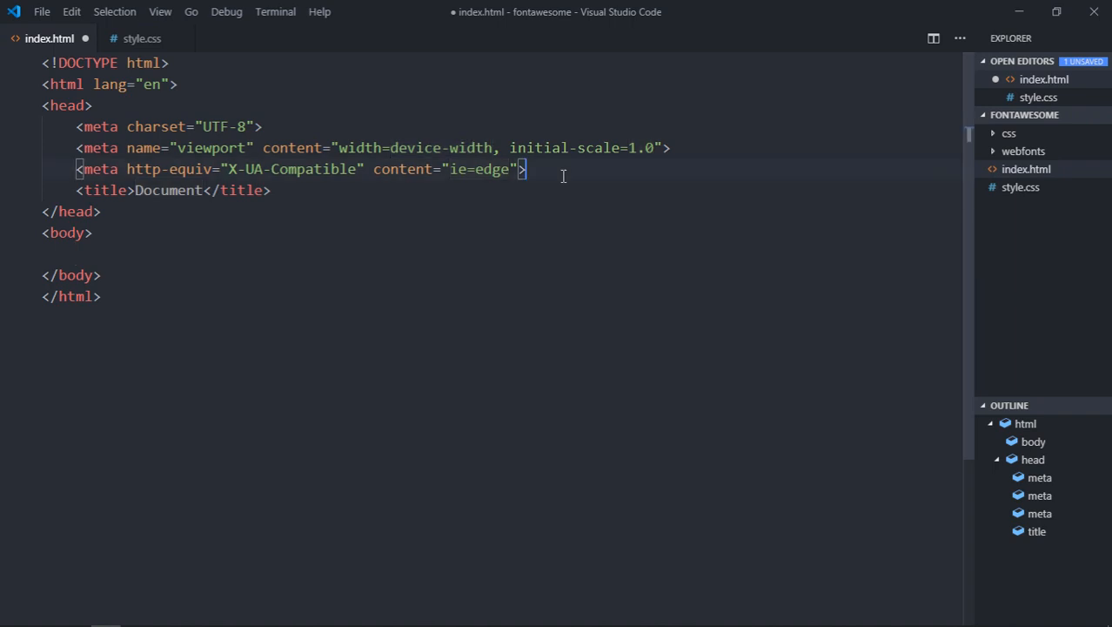
pyautogui.write('<link rel="stylesheet" href="style.css">')
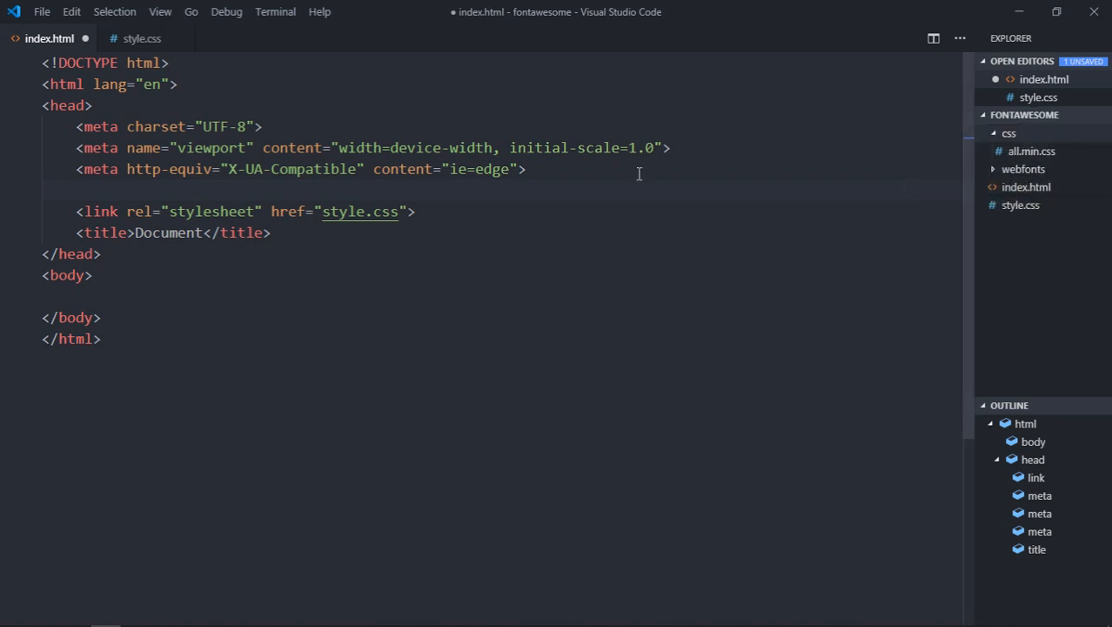
pyautogui.write('link')
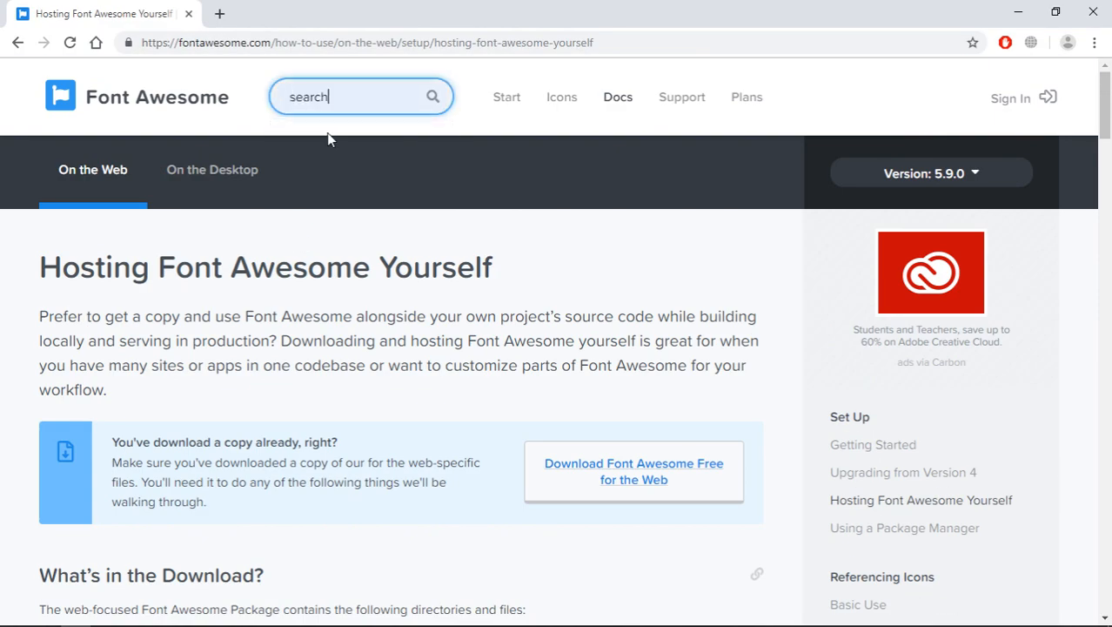
# Step: Search Font Awesome icons for 'search' and filter the results to Free
pyautogui.press('Enter')
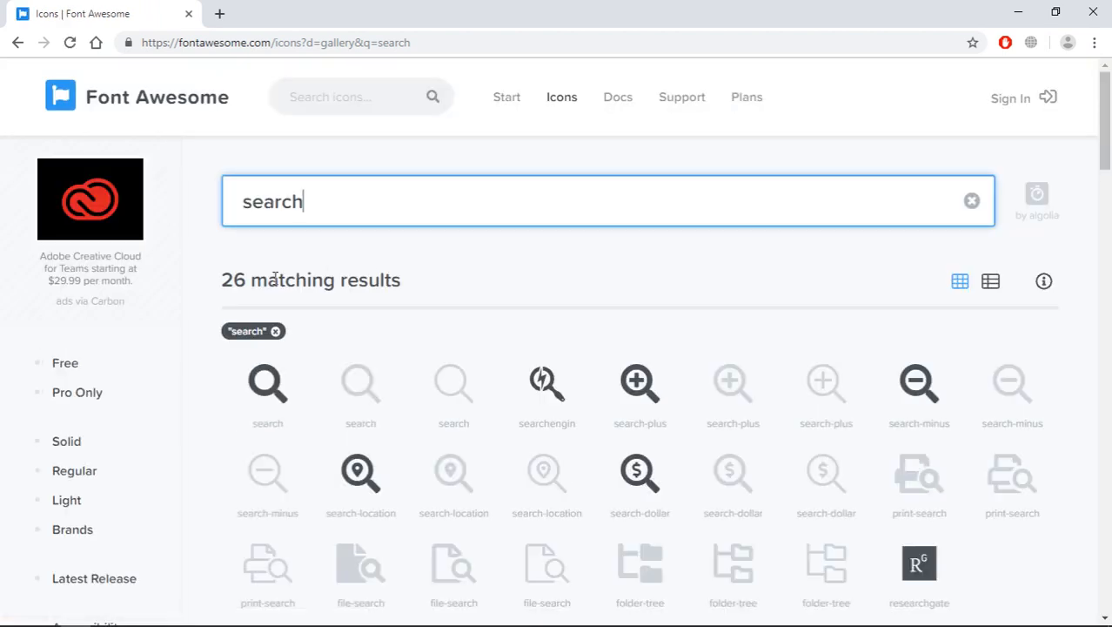
pyautogui.moveTo(209, 320)
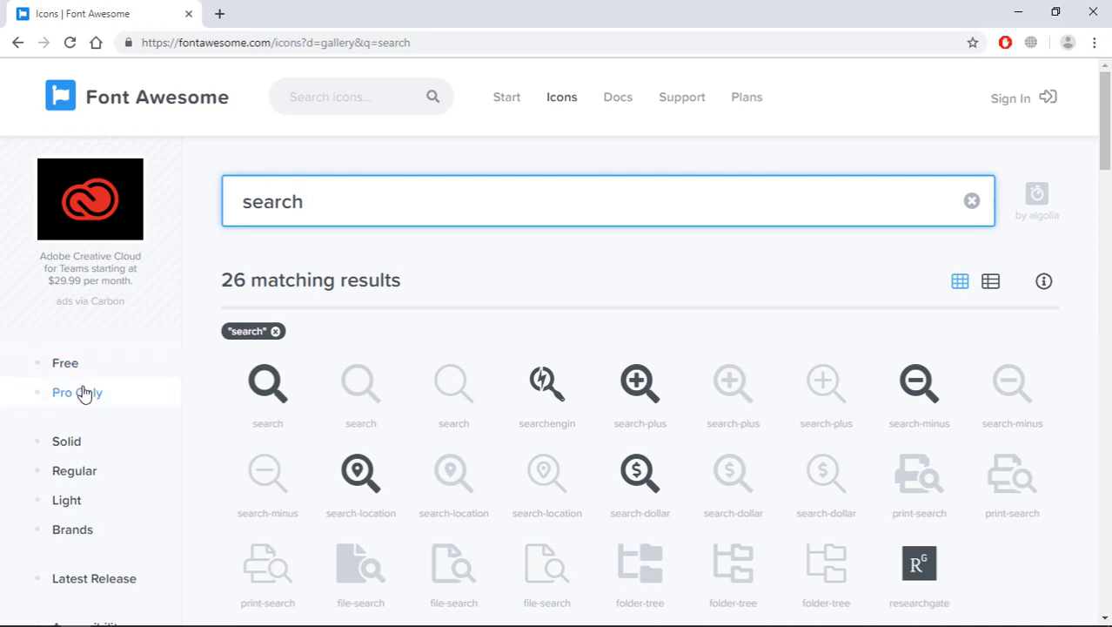
pyautogui.moveTo(83, 409)
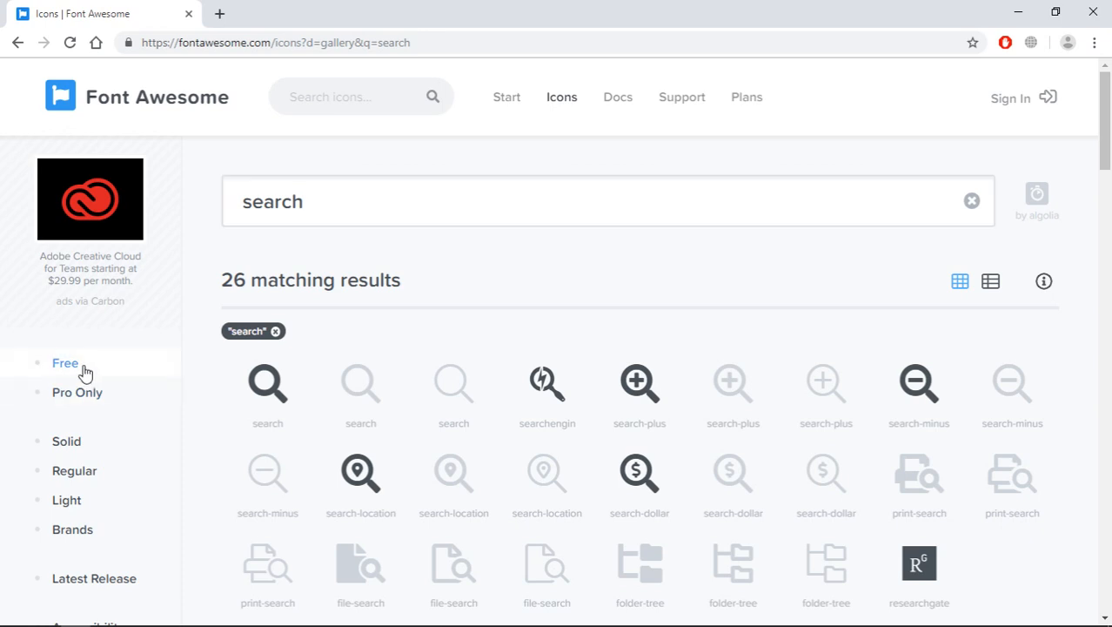
pyautogui.click(61, 363)
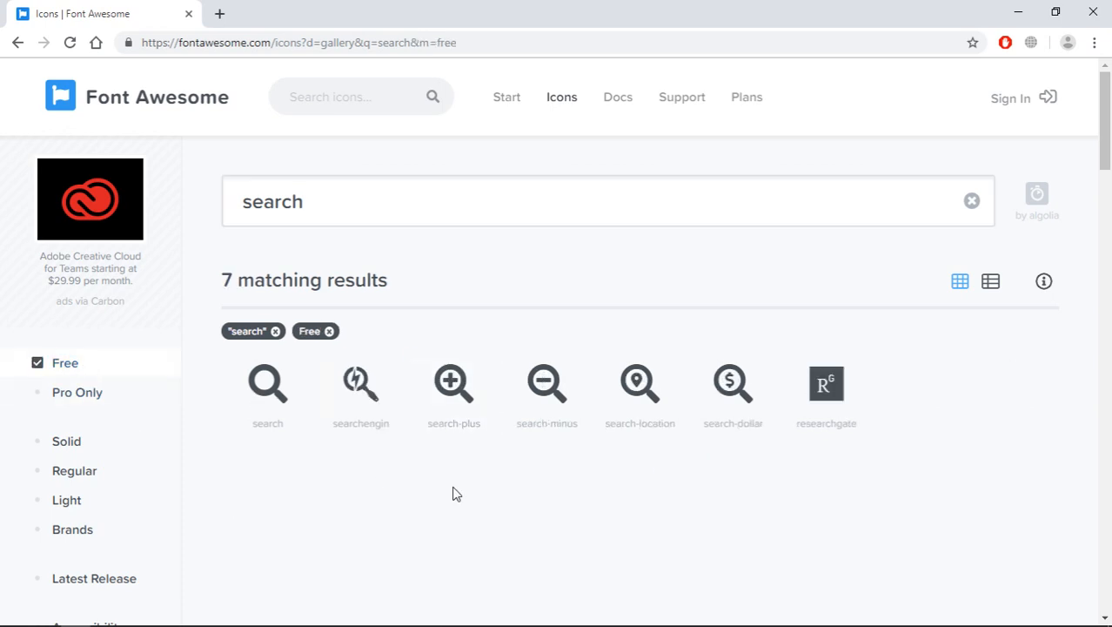
pyautogui.click(267, 383)
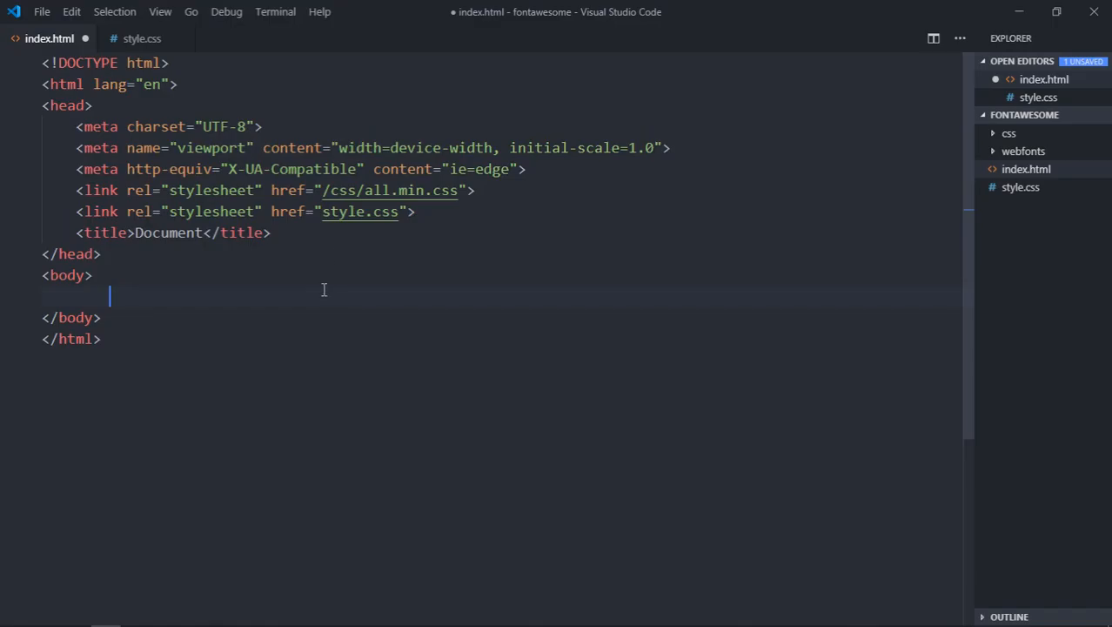
# Step: Add an fas fa-search icon to the body, try size classes, then remove fa-5x
pyautogui.write('<i class="fas fa-search"></i>')
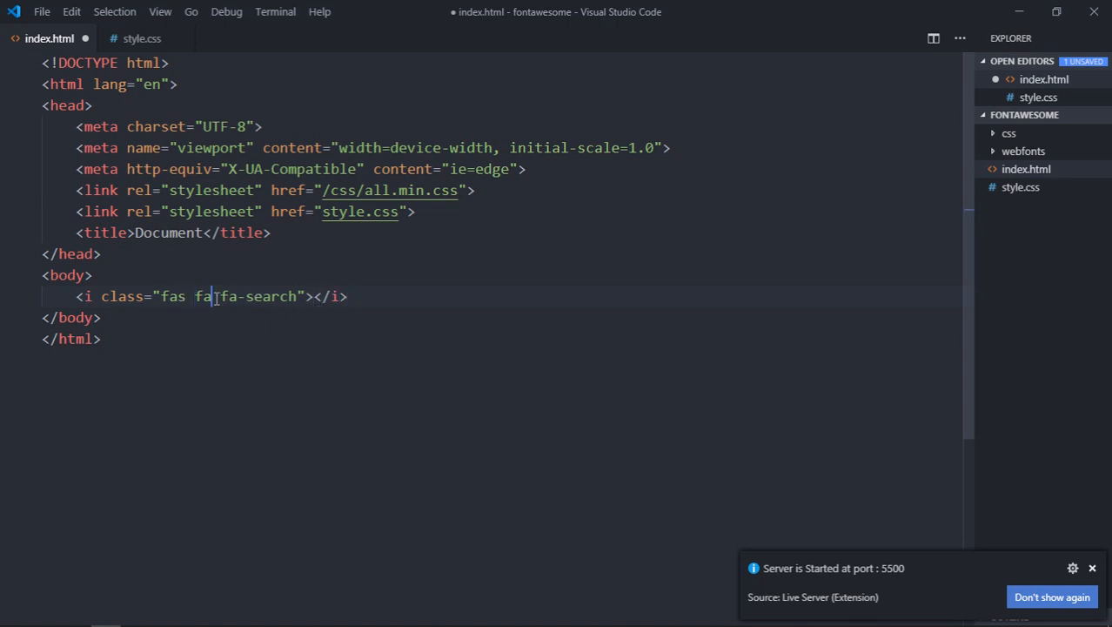
pyautogui.write('-2x')
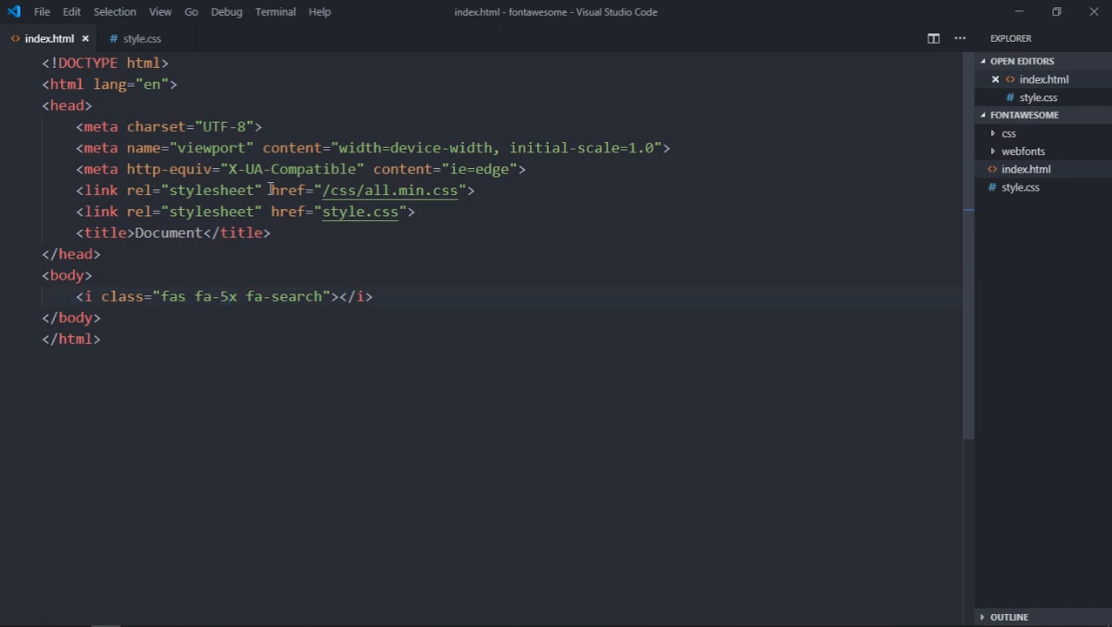
pyautogui.click(231, 334)
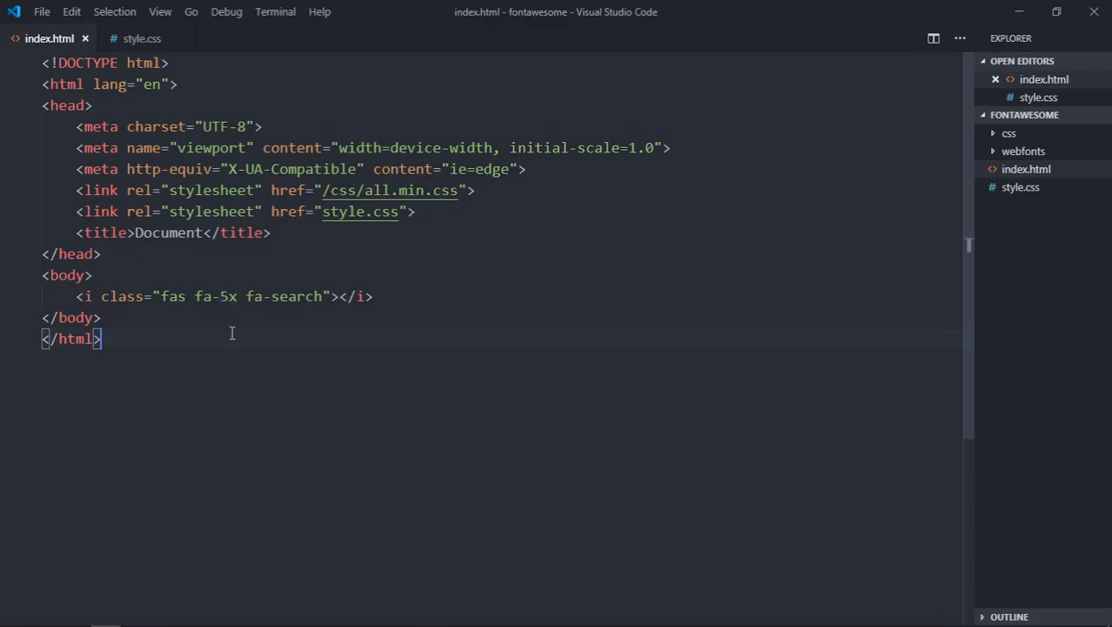
pyautogui.doubleClick(215, 296)
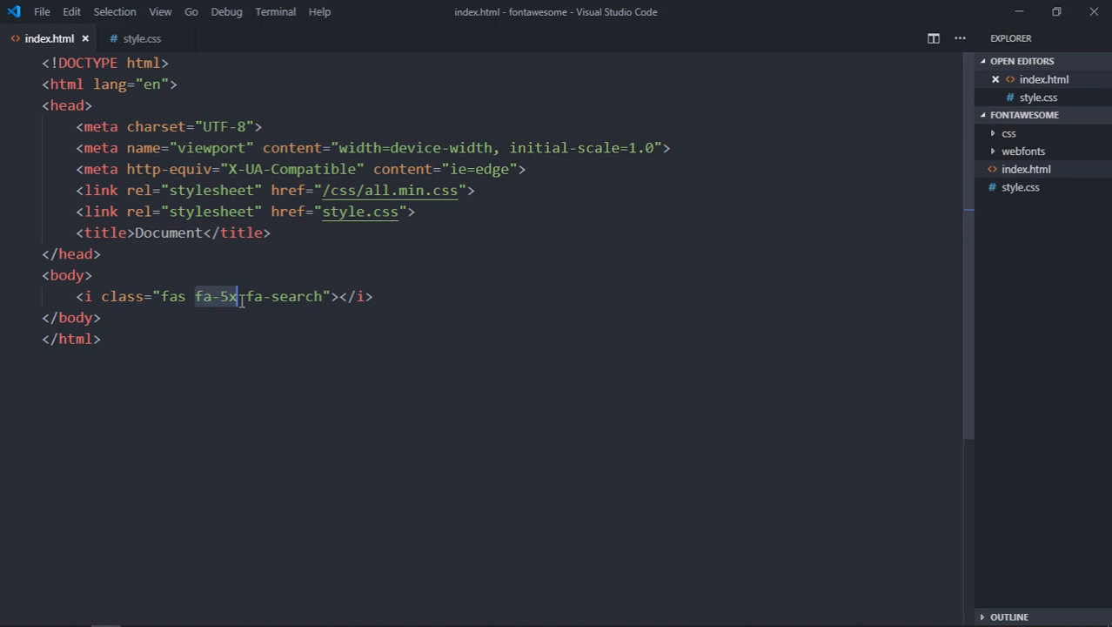
pyautogui.press('Delete')
pyautogui.write('i')
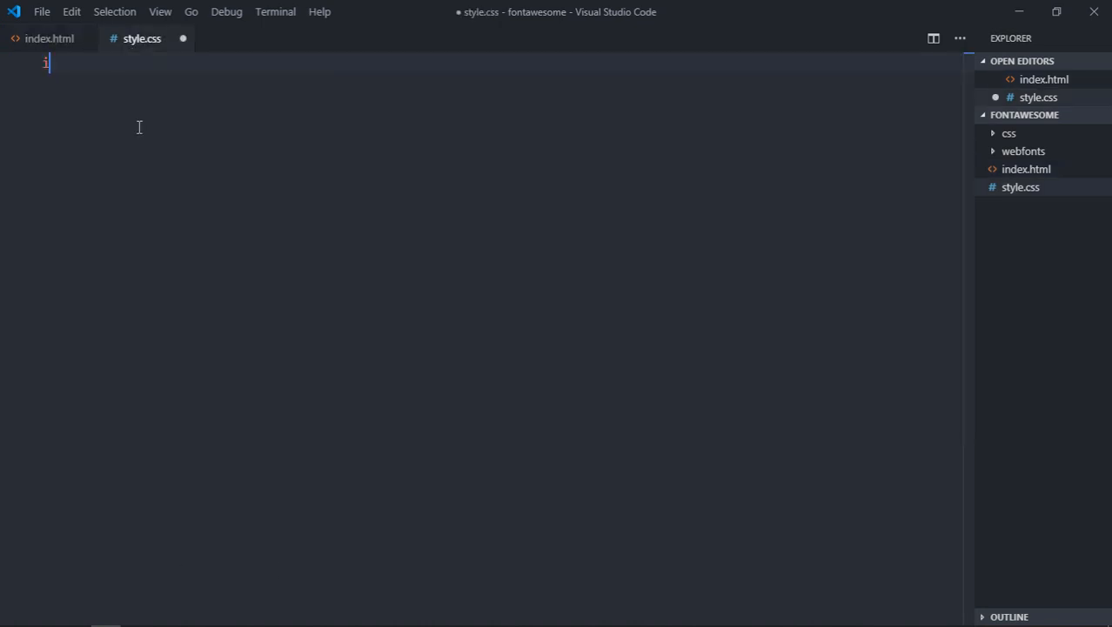
# Step: Write the rule i { font-size: 100px; } in style.css and save it
pyautogui.write('{')
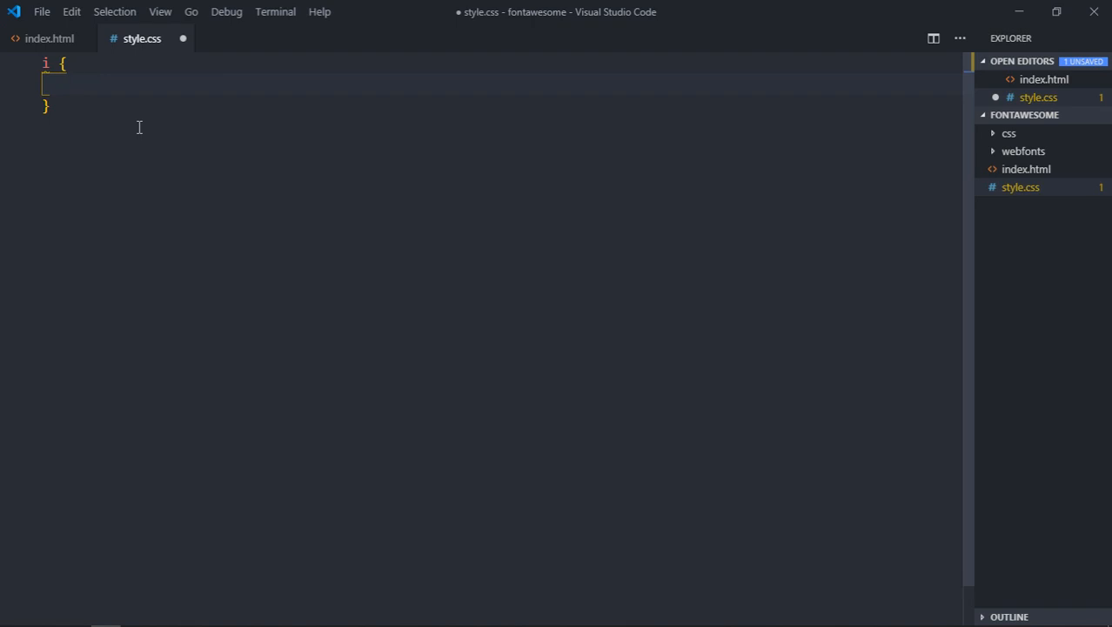
pyautogui.write('font-')
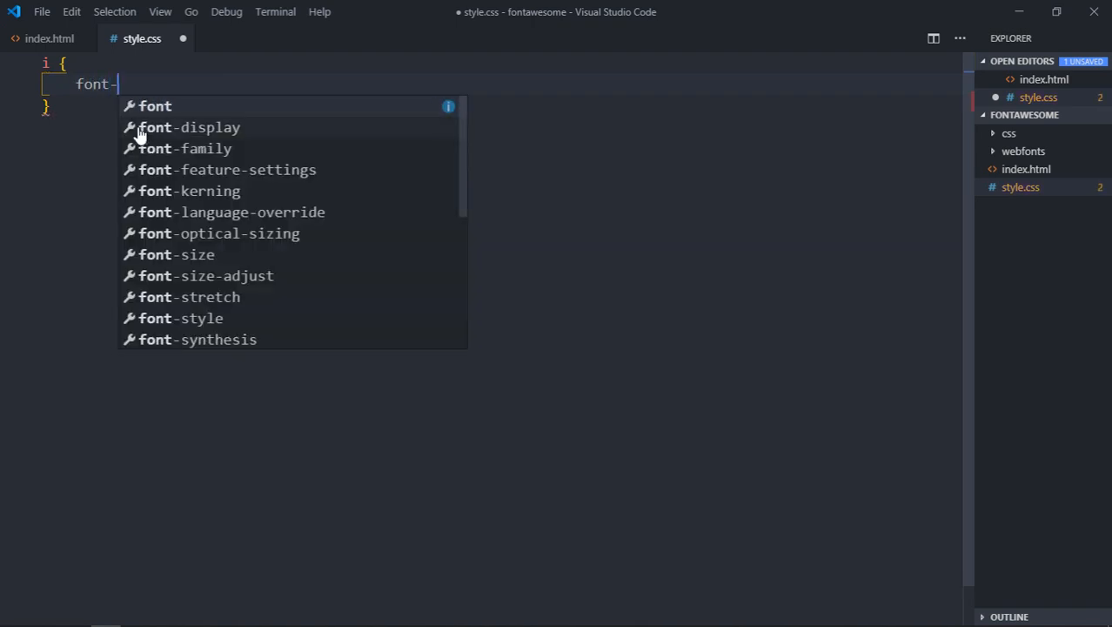
pyautogui.write('size: 100px;')
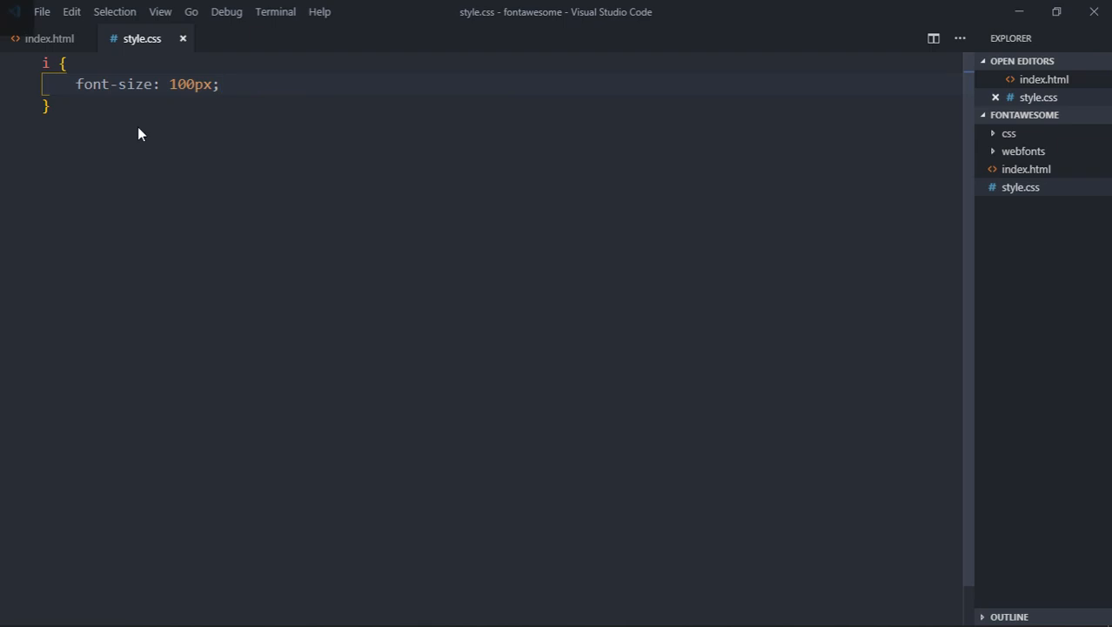
pyautogui.click(184, 84)
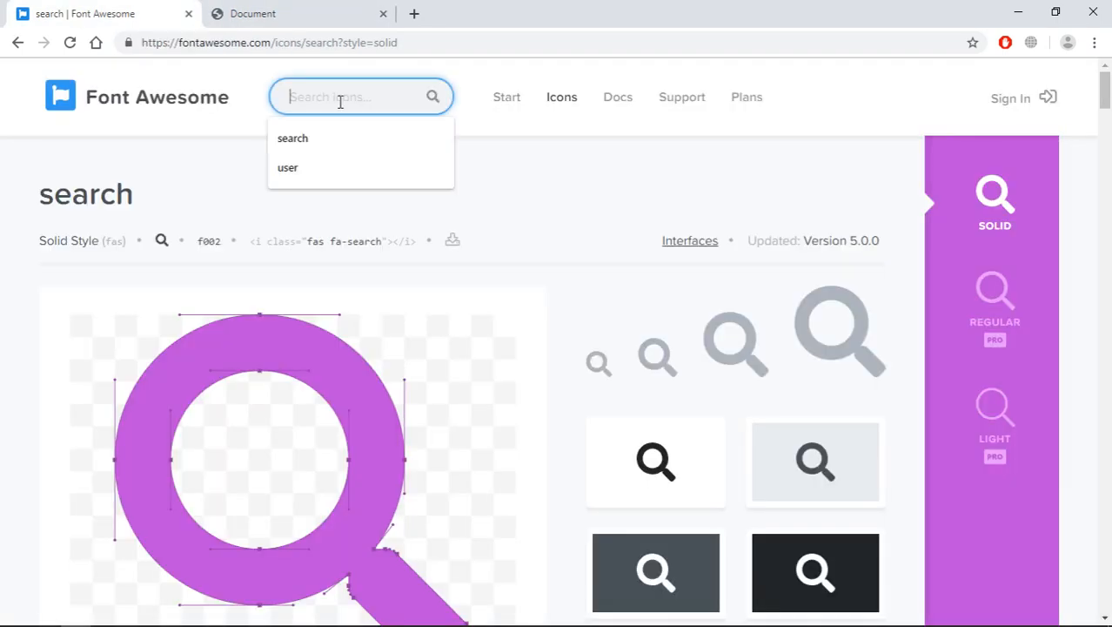
# Step: Find free 'settings' icons on Font Awesome and add an fas fa-cog icon below the search icon
pyautogui.write('sttings')
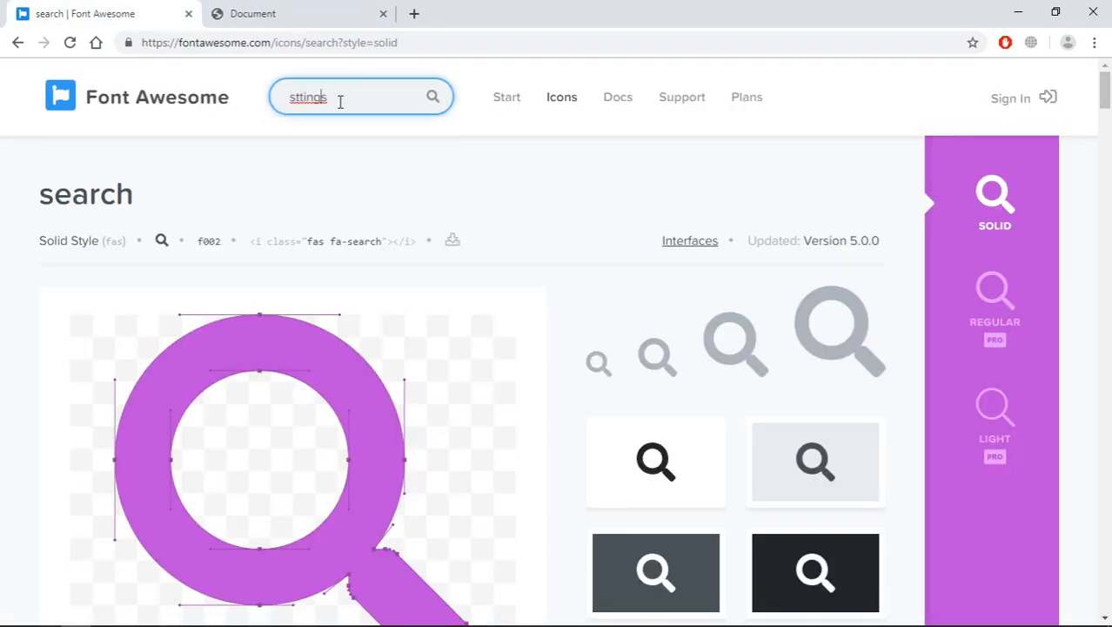
pyautogui.press('Enter')
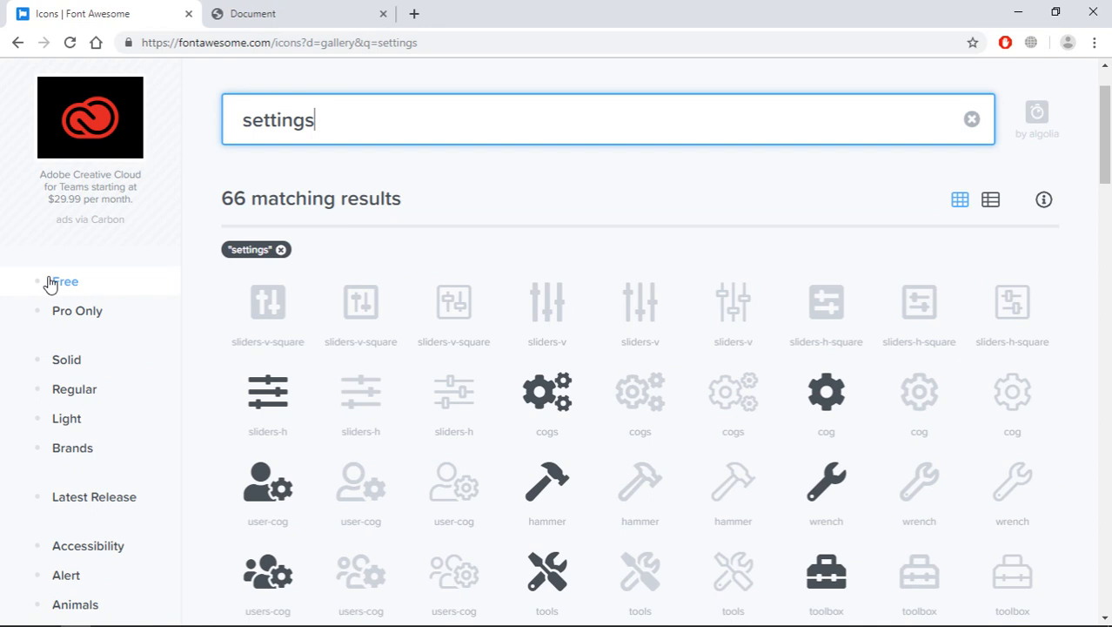
pyautogui.click(64, 281)
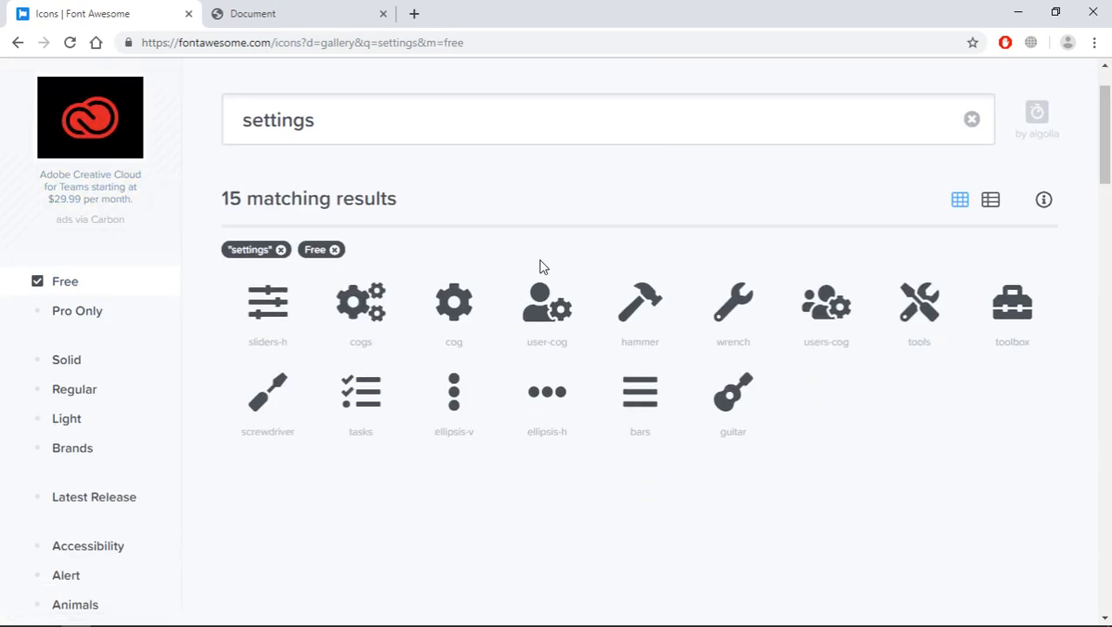
pyautogui.moveTo(482, 211)
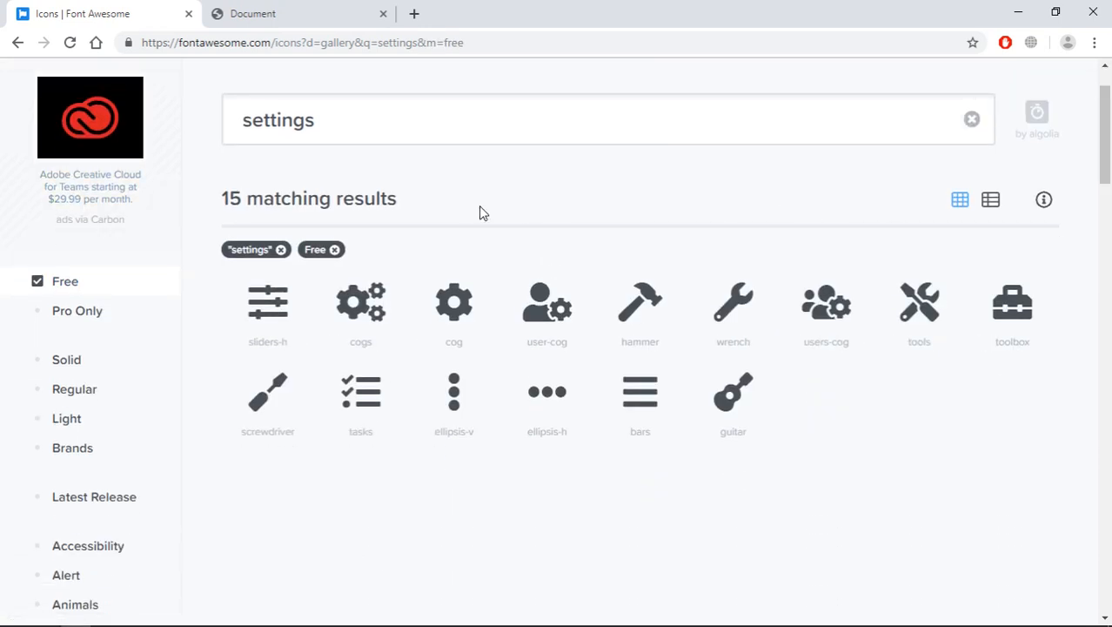
pyautogui.click(453, 302)
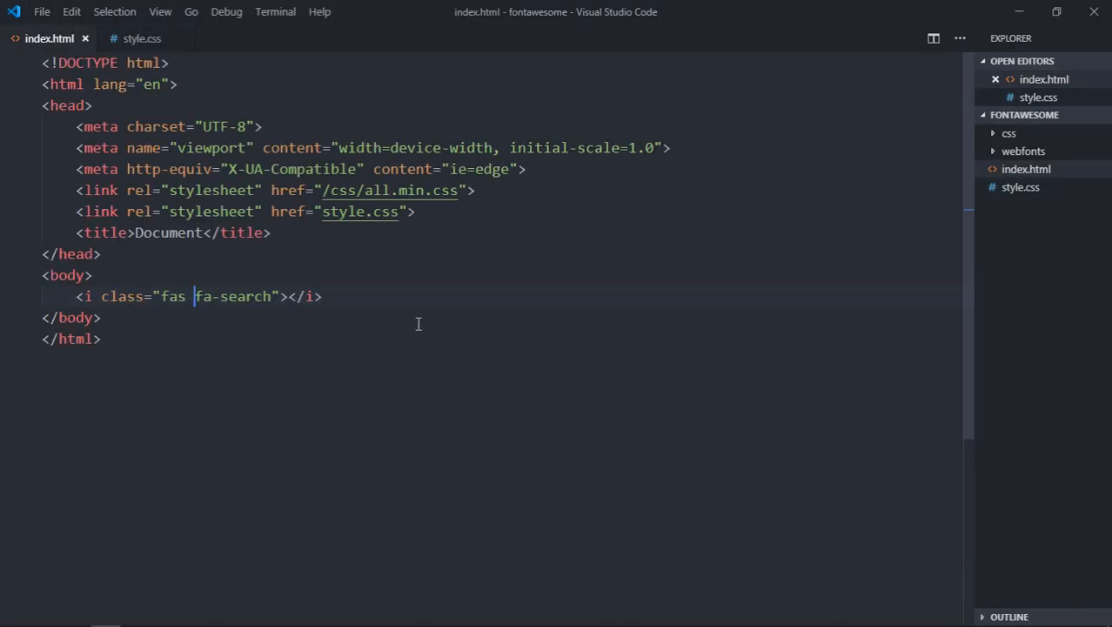
pyautogui.write('<i class="fas fa-cog"></i>')
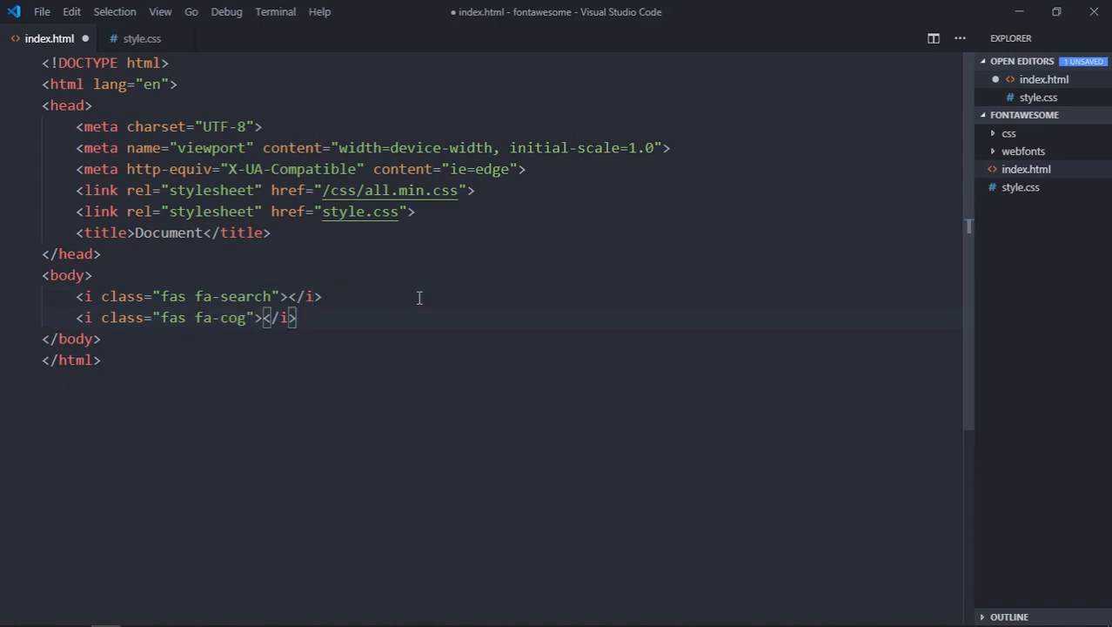